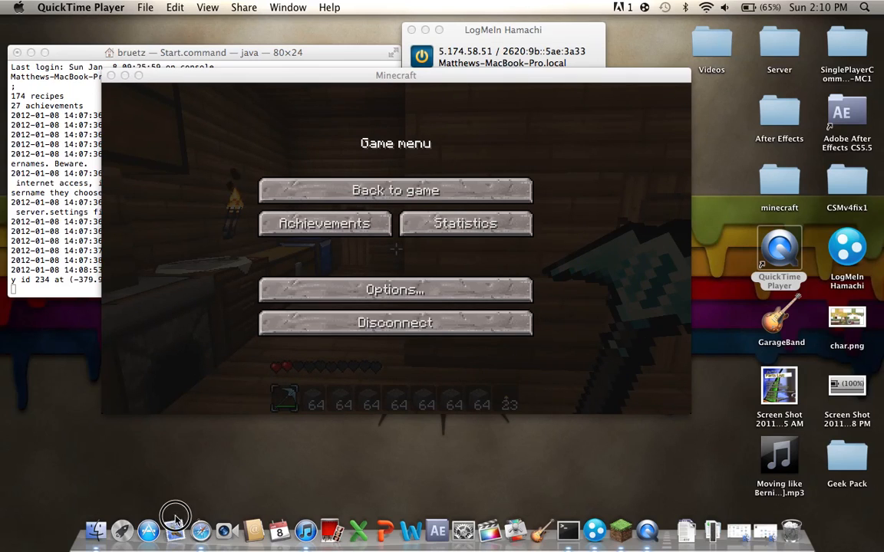
pyautogui.moveTo(125, 56)
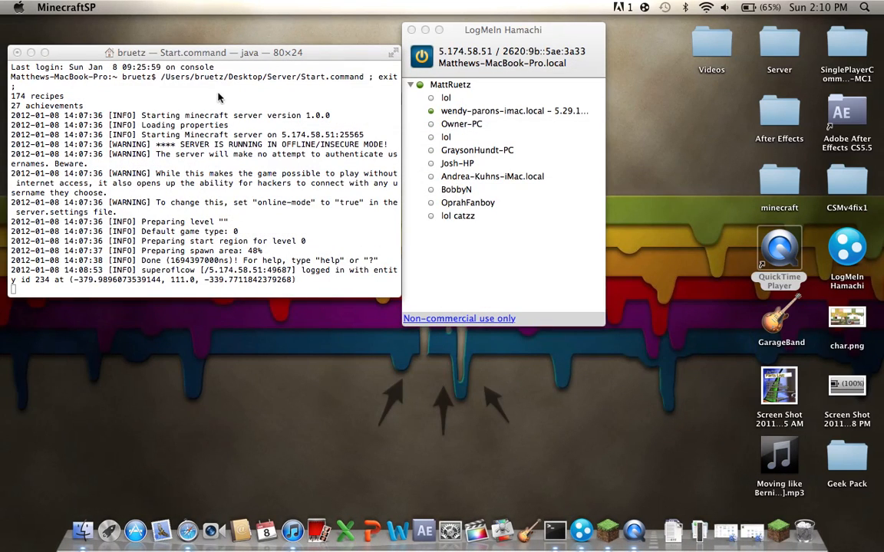
# - Bring the Start.command server console forward, then show the paused game behind it
pyautogui.click(86, 48)
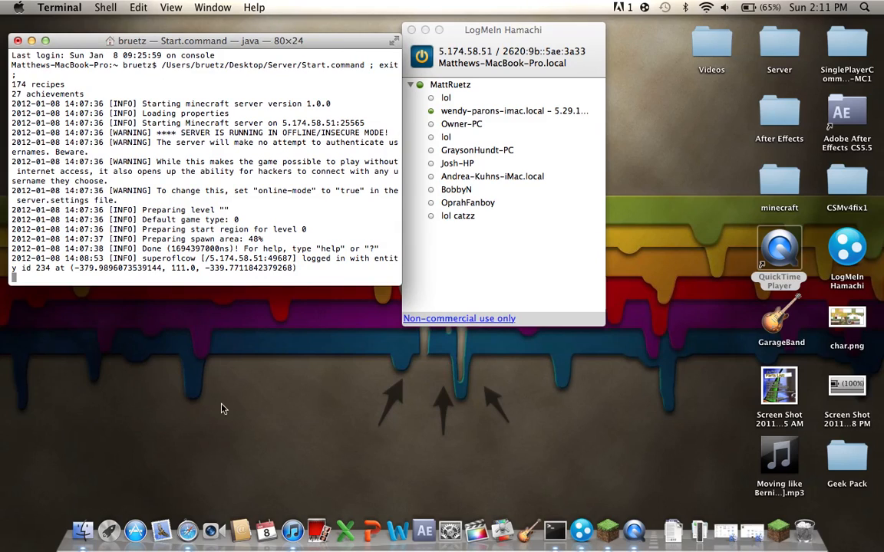
pyautogui.moveTo(177, 474)
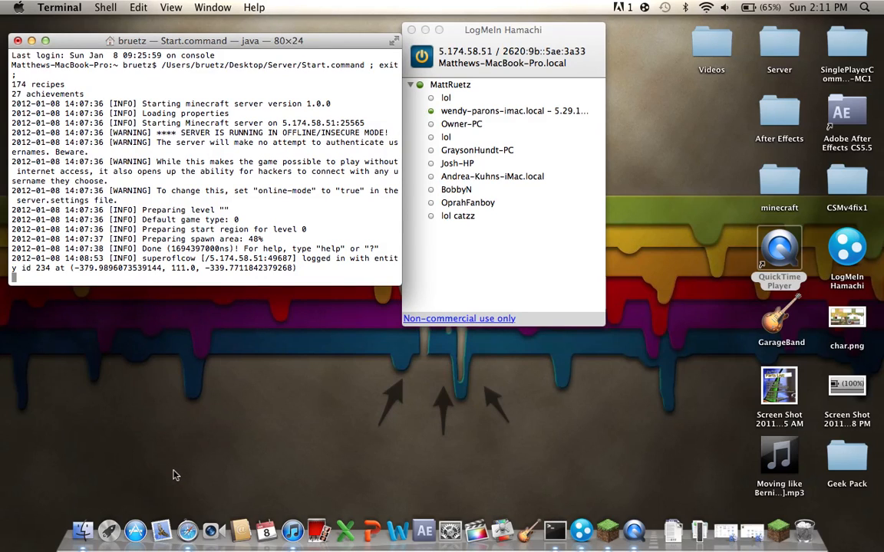
pyautogui.moveTo(227, 301)
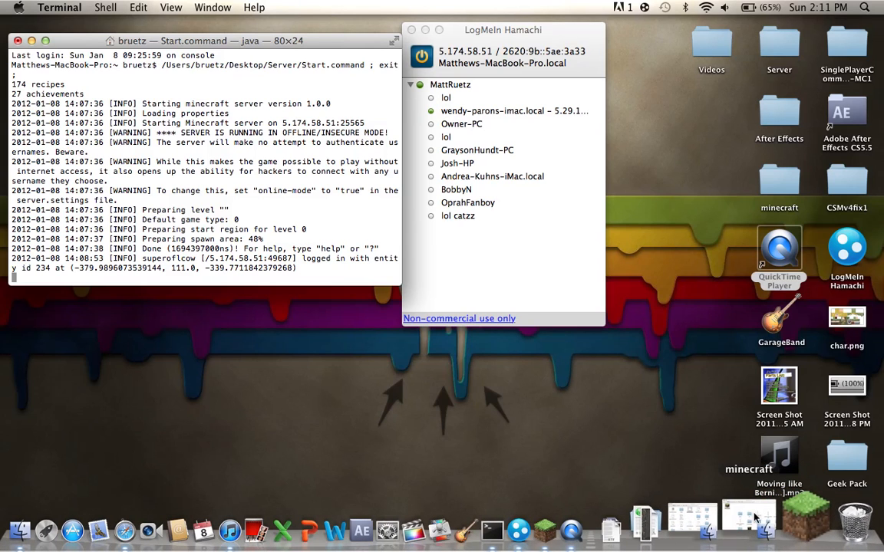
pyautogui.click(804, 521)
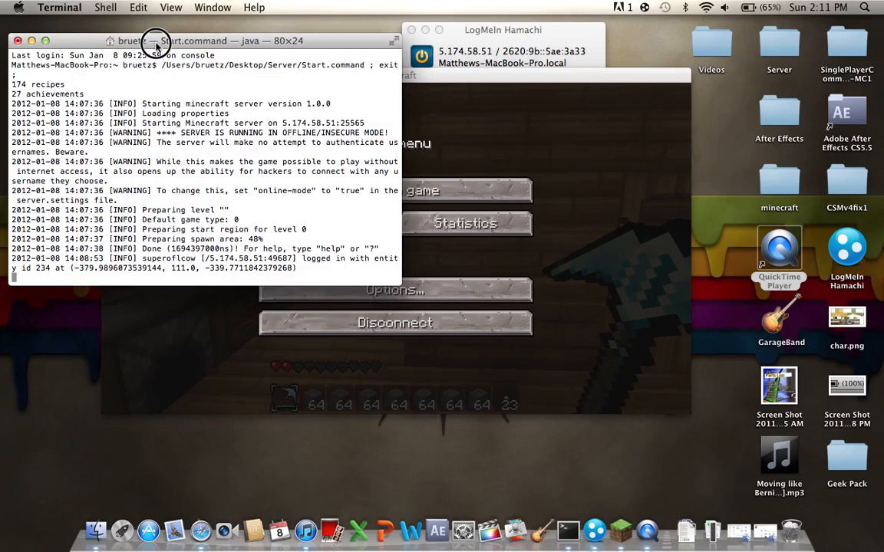
pyautogui.moveTo(154, 39); pyautogui.dragTo(268, 132)
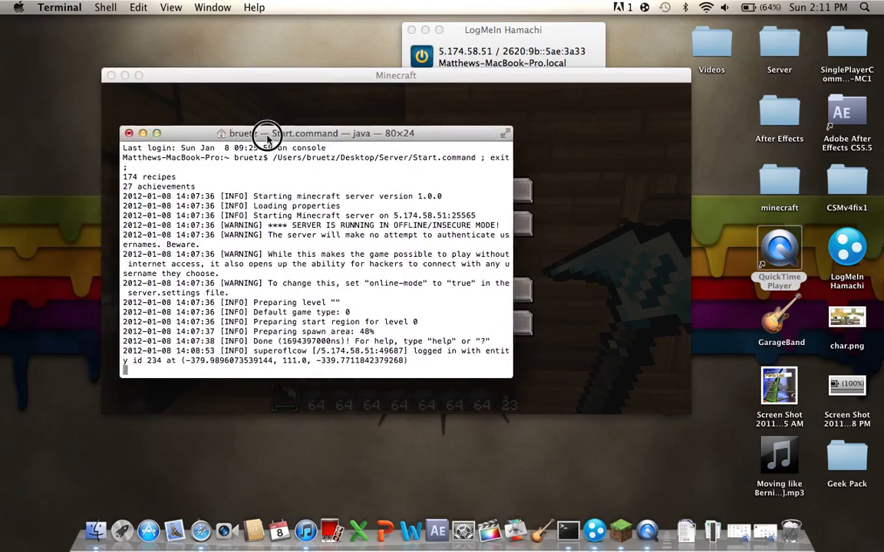
pyautogui.press('Escape')
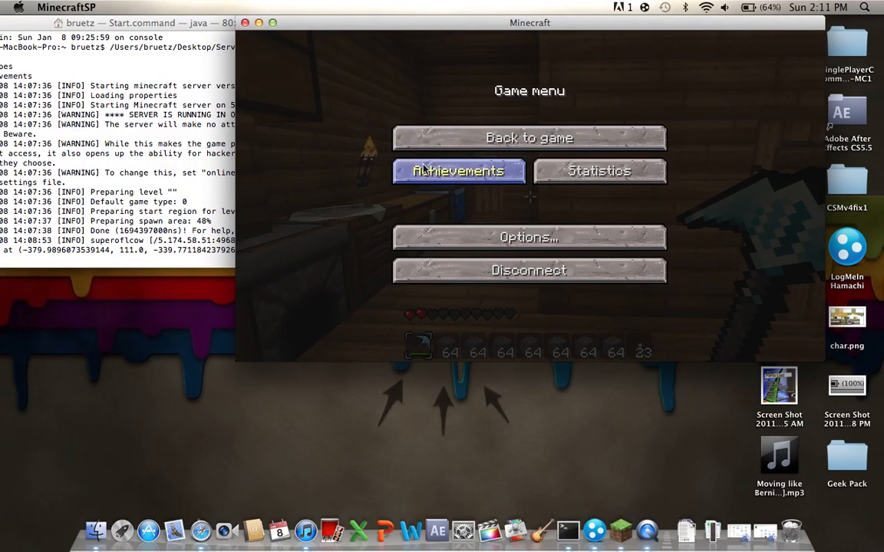
pyautogui.moveTo(196, 39)
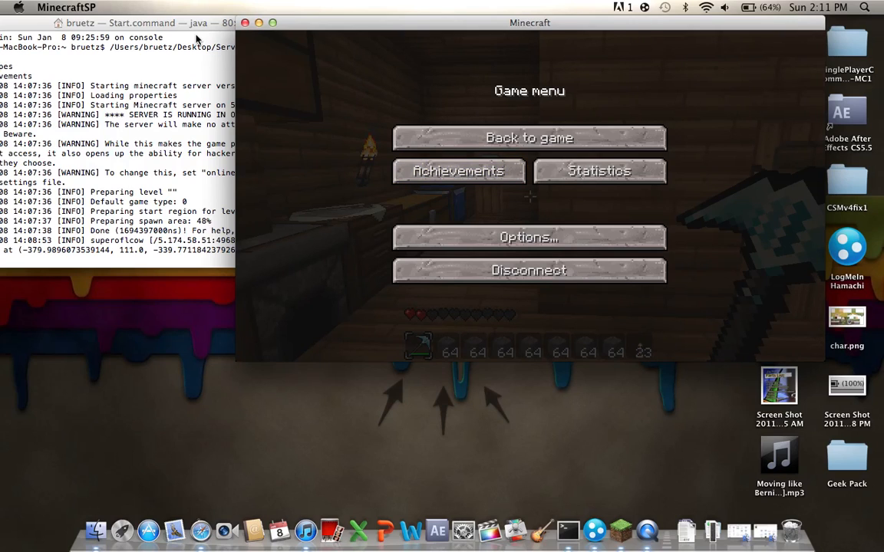
pyautogui.moveTo(236, 107)
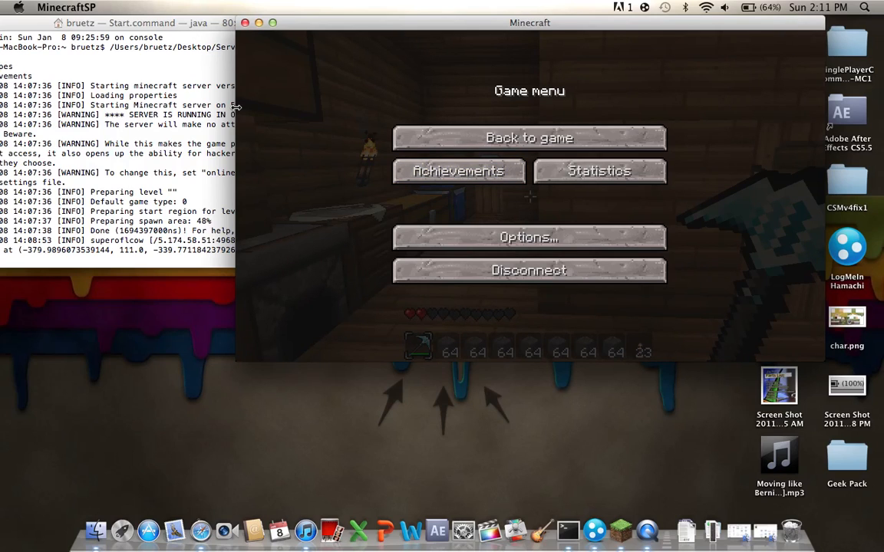
pyautogui.moveTo(147, 270)
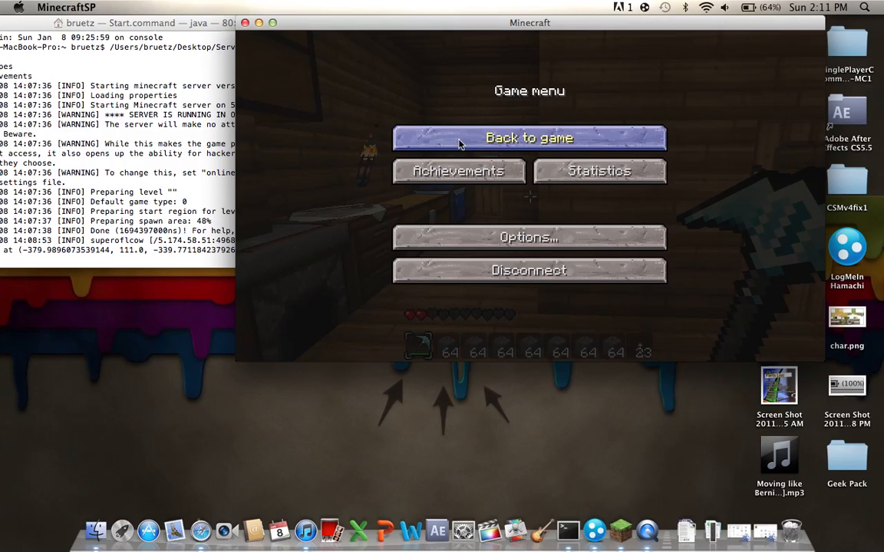
pyautogui.click(527, 138)
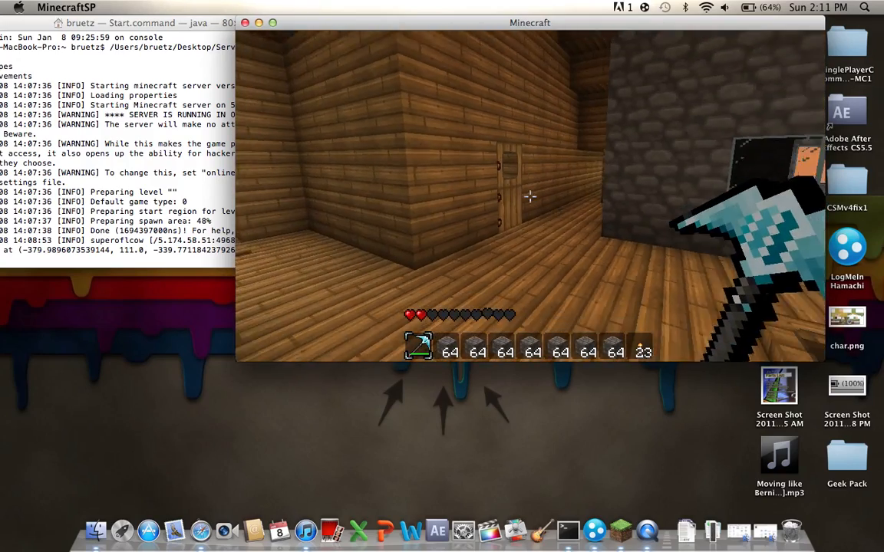
pyautogui.press('e')
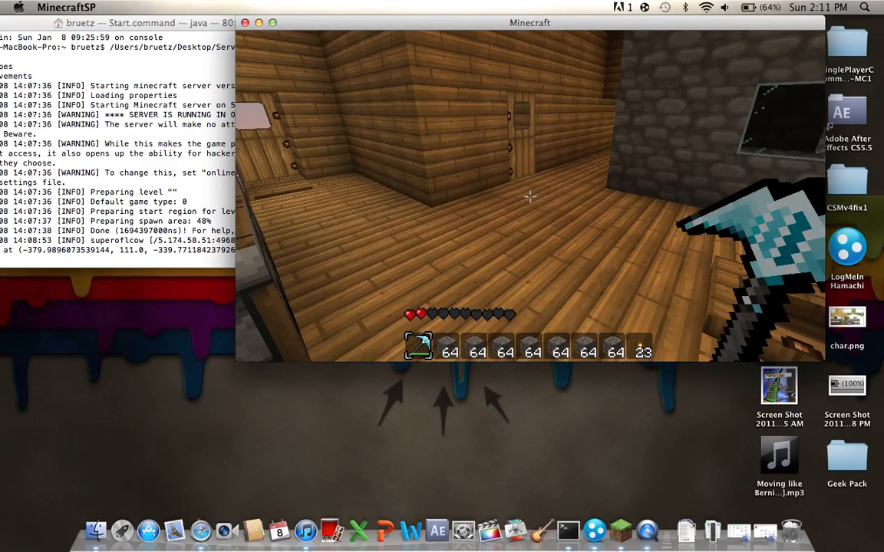
pyautogui.press('Escape')
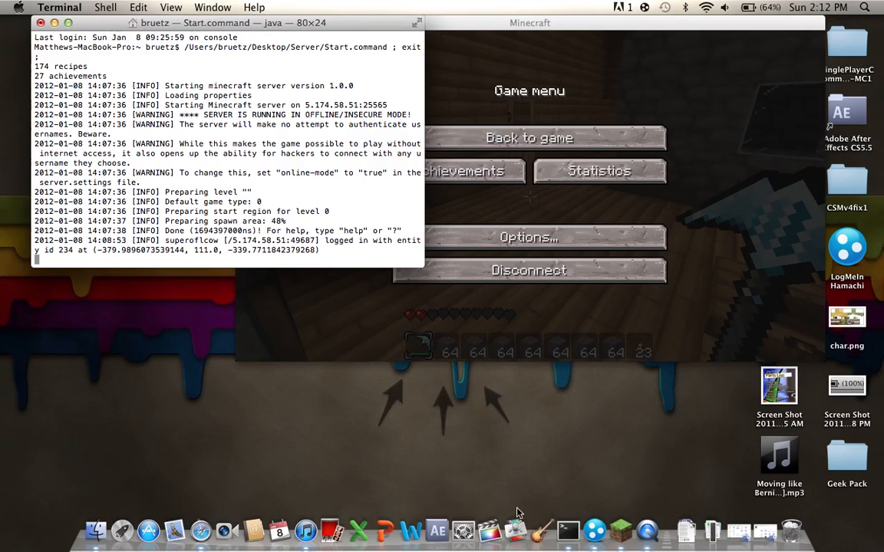
# - Resume play briefly, pause again, and return the server console to the front
pyautogui.click(713, 529)
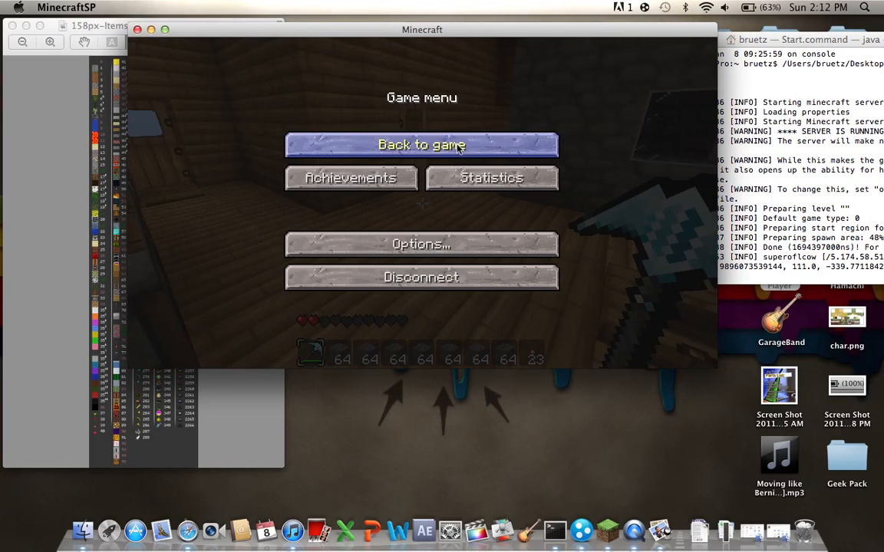
pyautogui.click(420, 144)
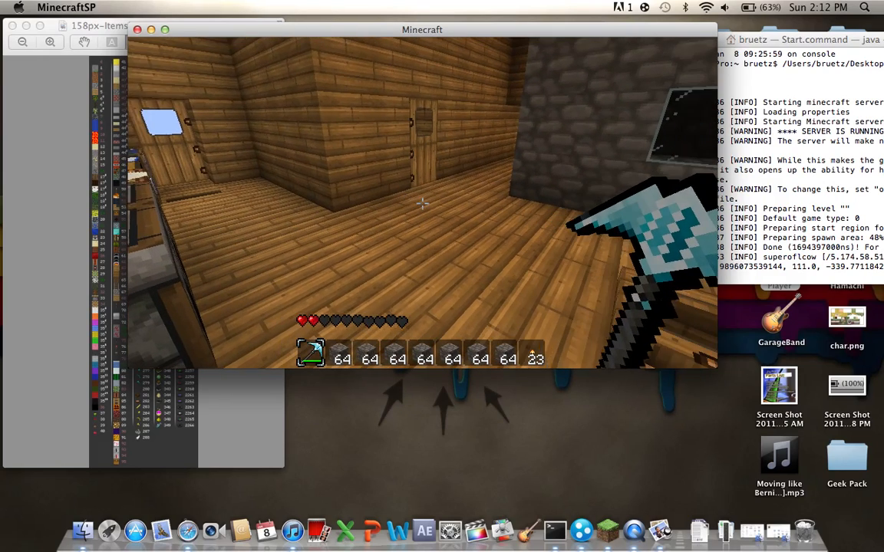
pyautogui.press('Escape')
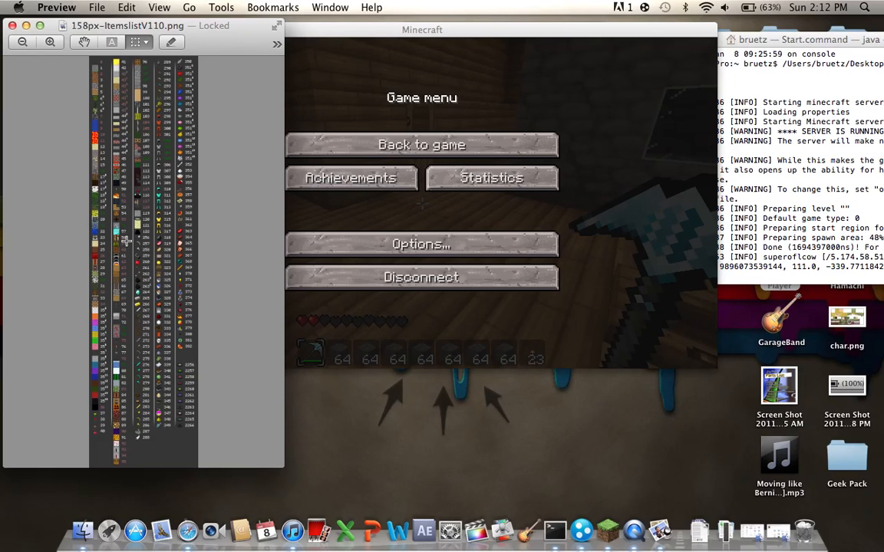
pyautogui.moveTo(156, 272)
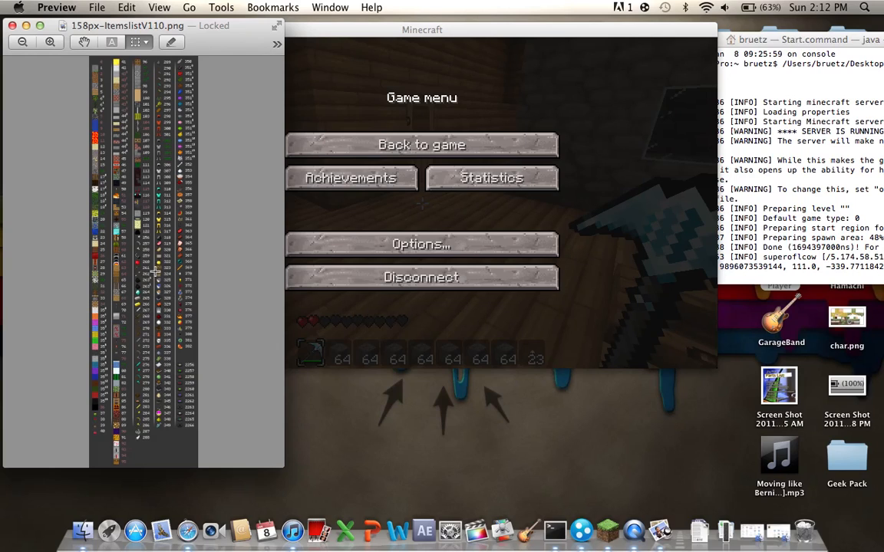
pyautogui.moveTo(139, 205)
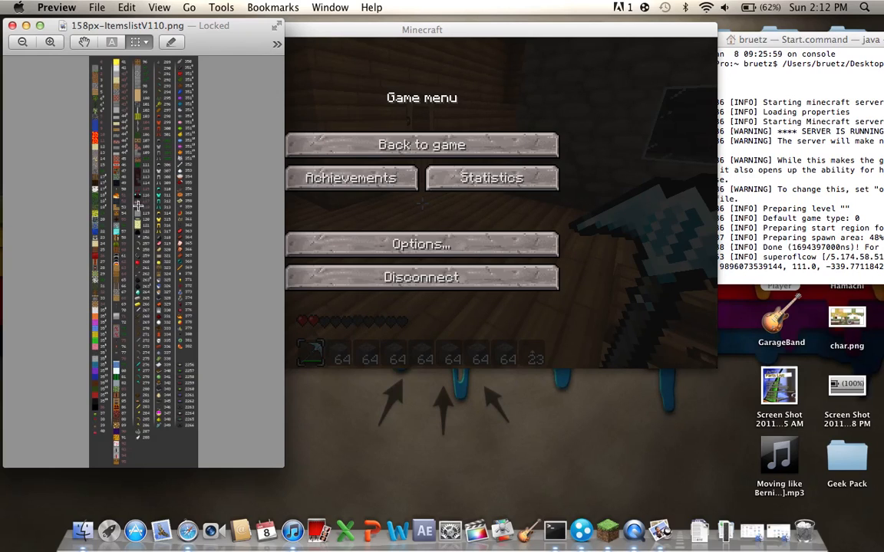
pyautogui.moveTo(129, 98)
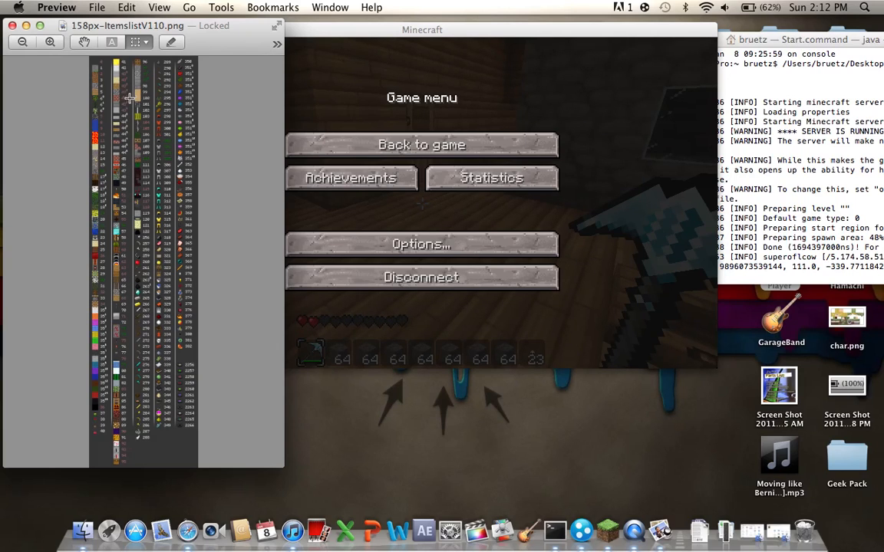
pyautogui.click(754, 40)
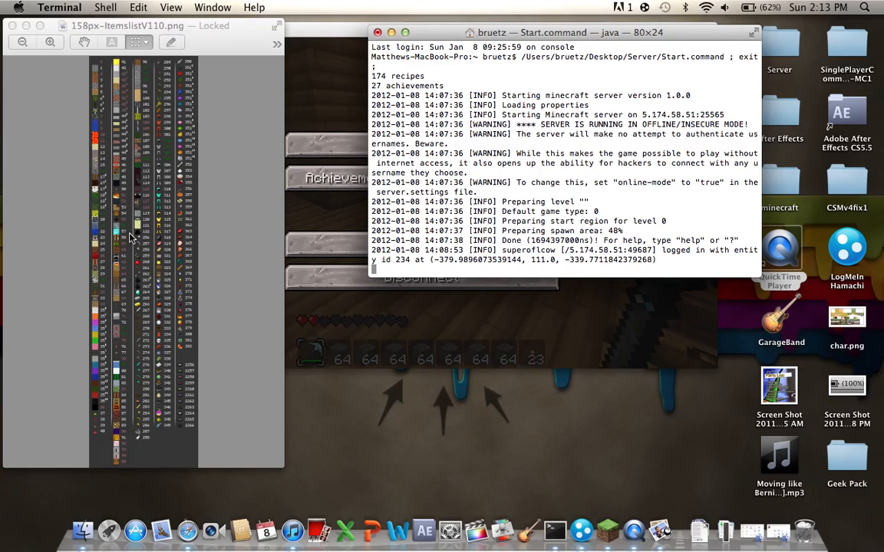
pyautogui.moveTo(138, 142)
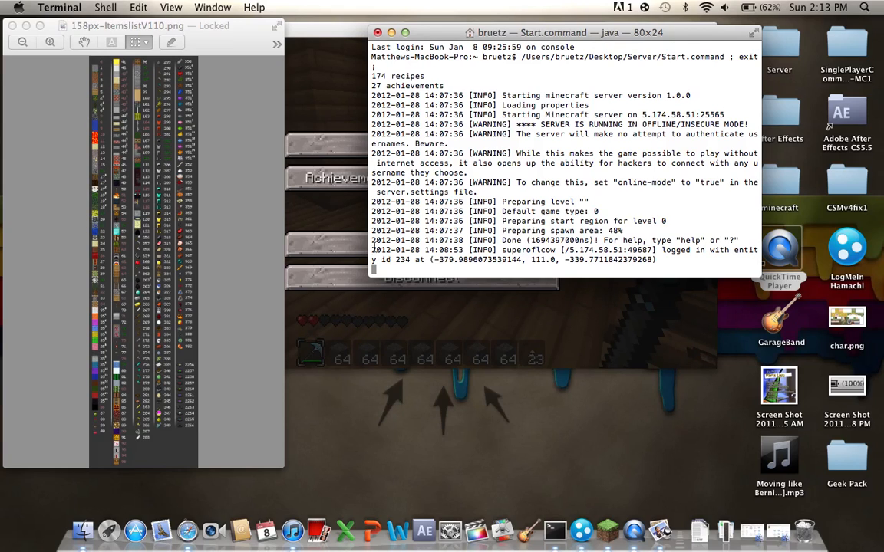
# - Enter 'give superoficow 5 64' at the server console to grant 64 of item 5
pyautogui.write('give')
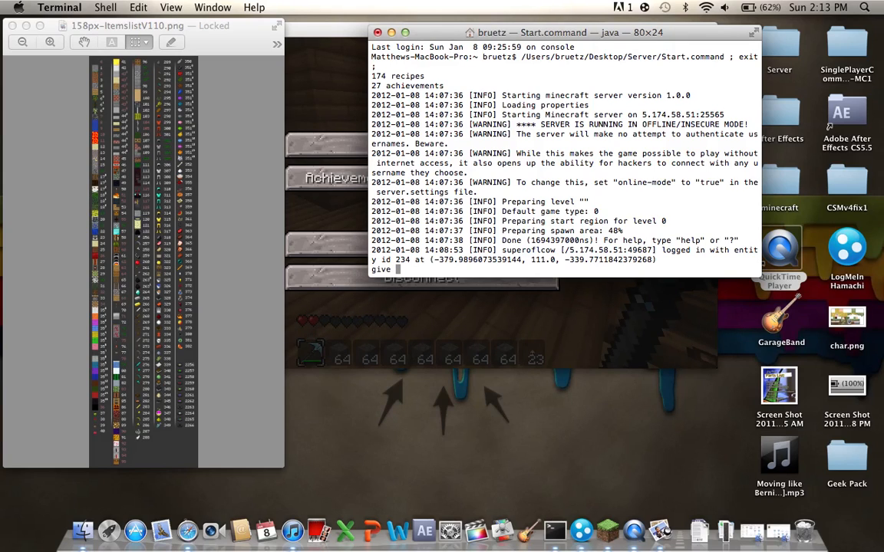
pyautogui.write('su')
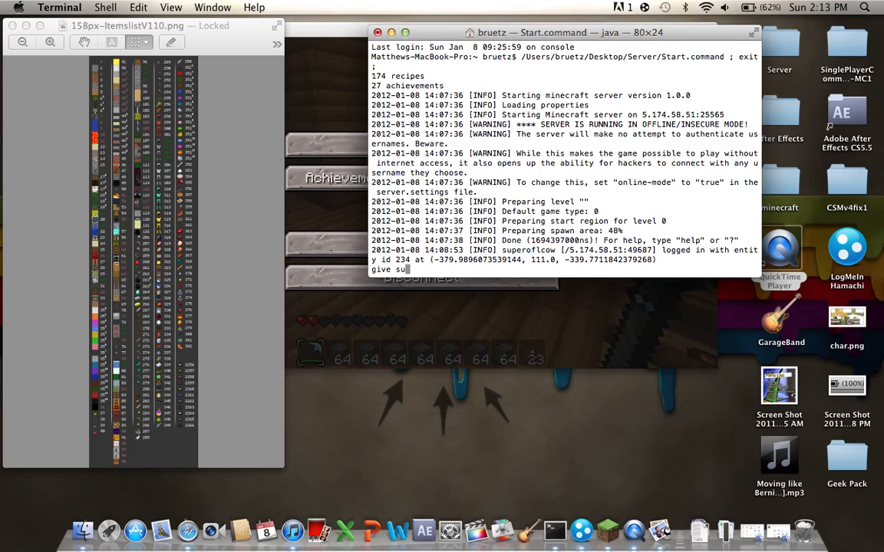
pyautogui.write('peroflcow')
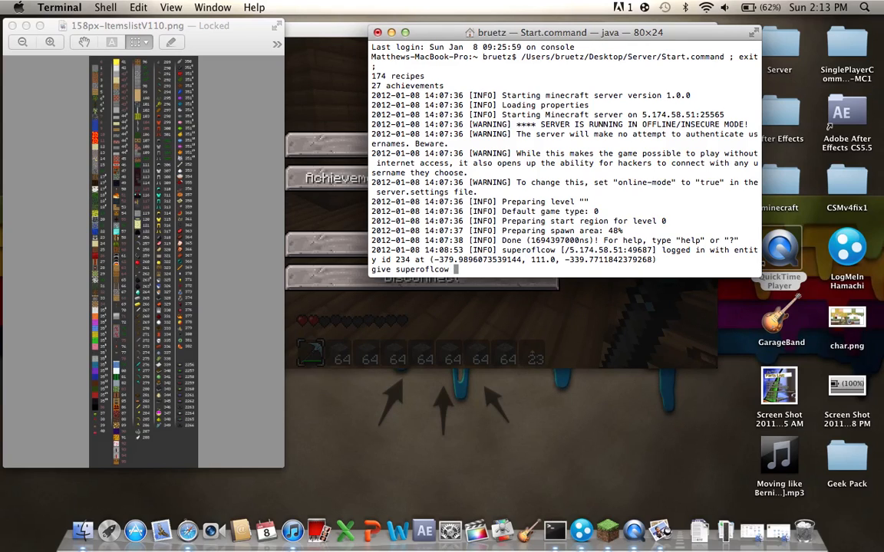
pyautogui.write('5')
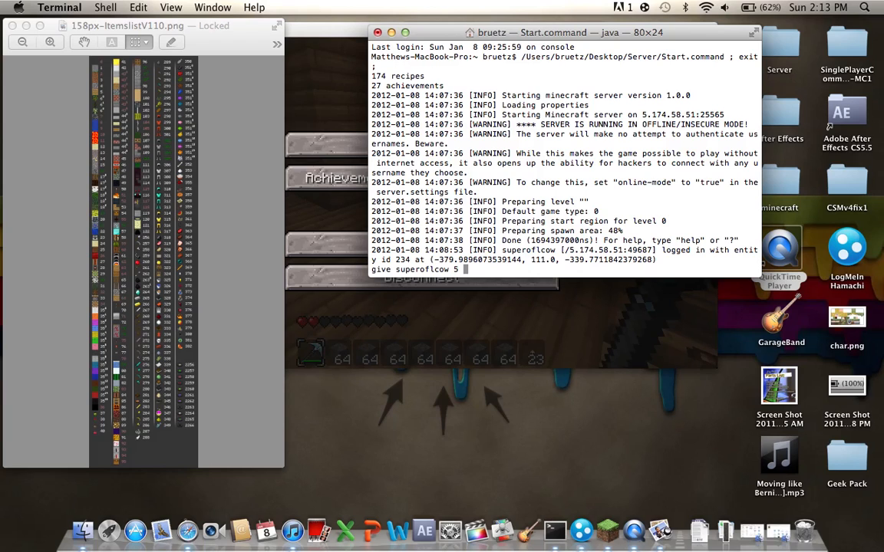
pyautogui.write('64')
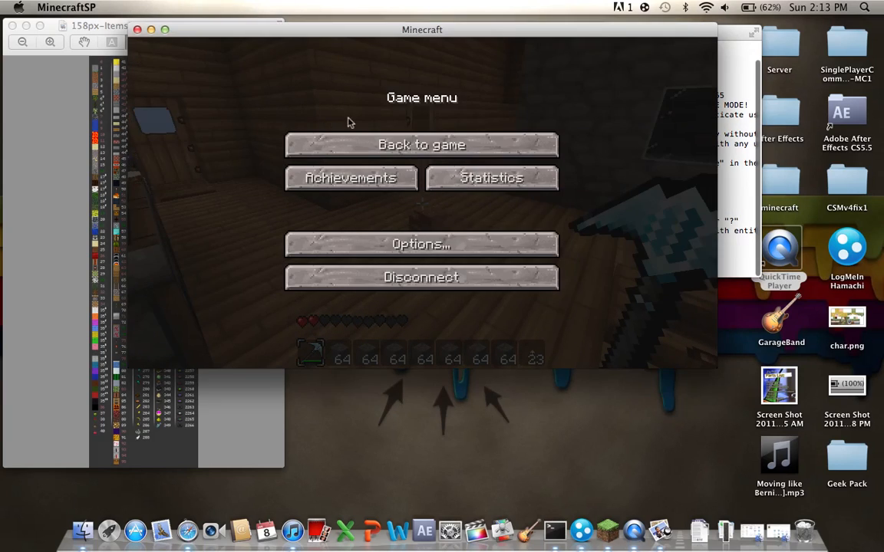
# - Resume play to receive the items, then pause to check the Giving confirmation
pyautogui.click(421, 144)
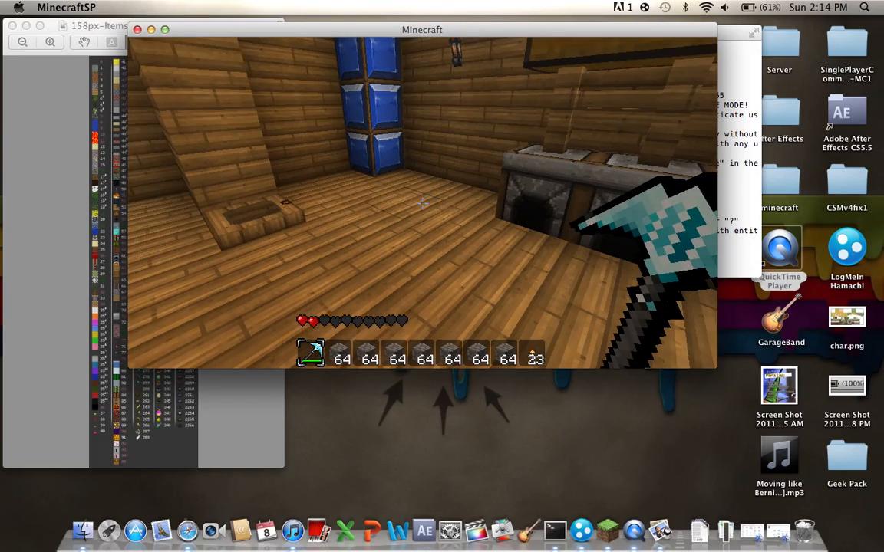
pyautogui.press('Escape')
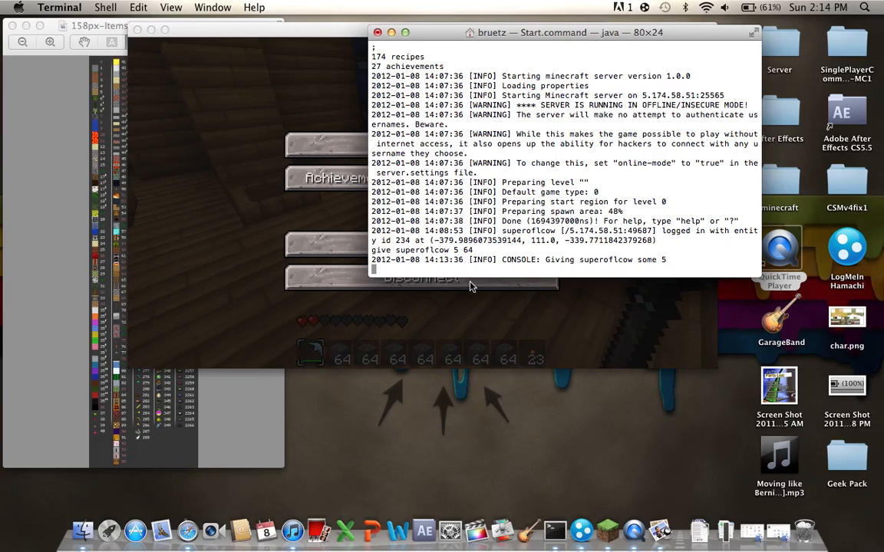
# - Run help to list server commands, then enter 'say hi'
pyautogui.write('help')
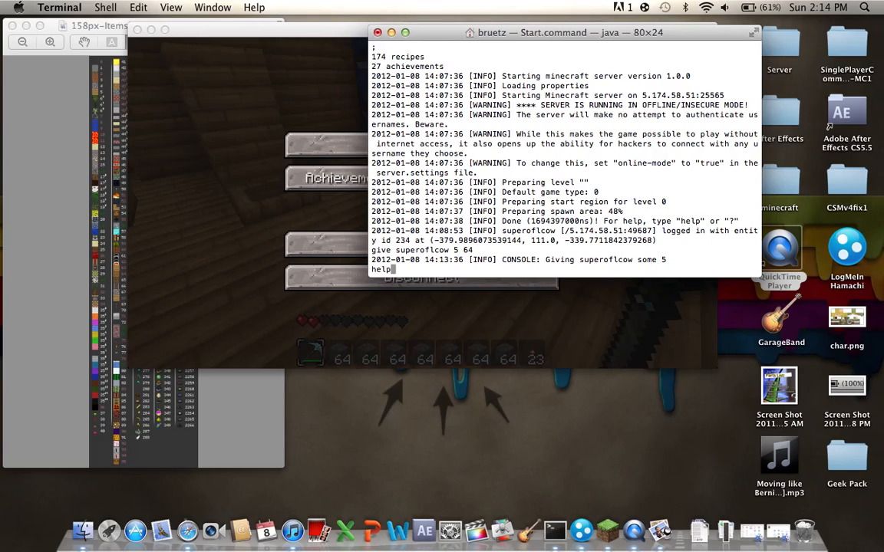
pyautogui.press('Return')
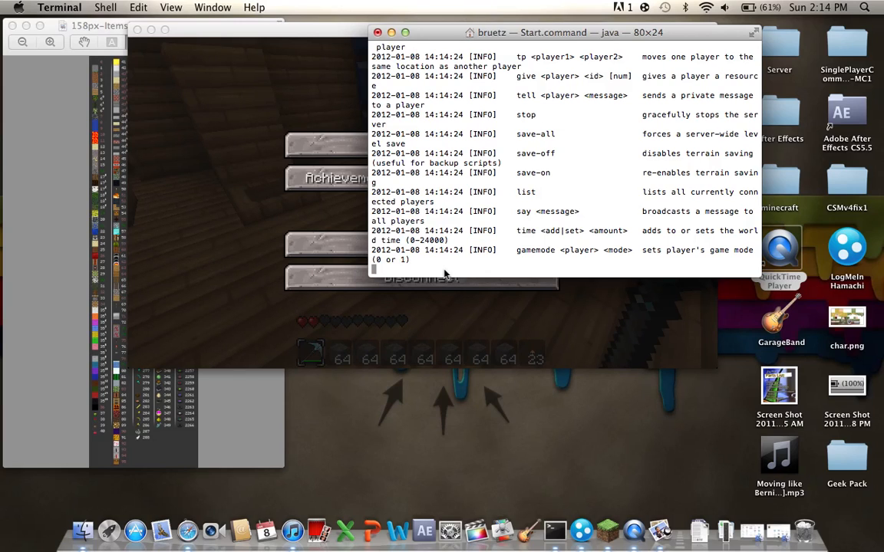
pyautogui.write('say')
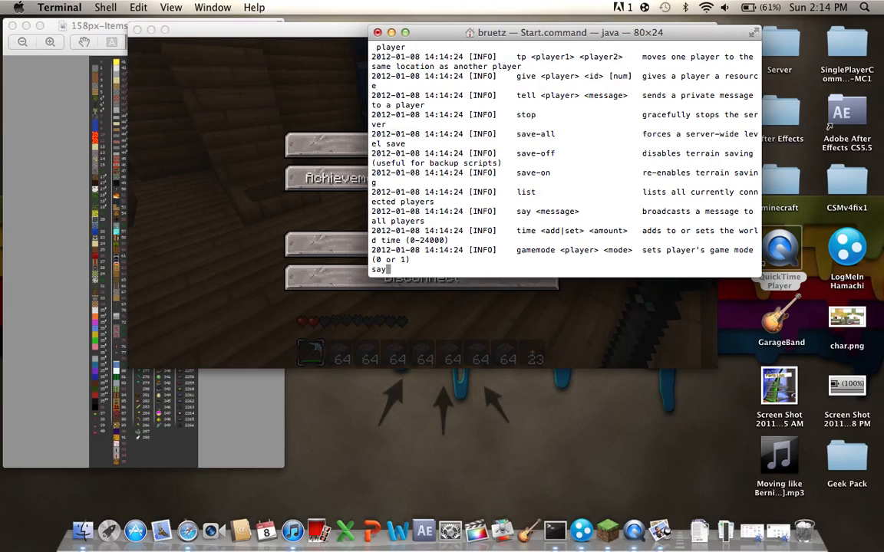
pyautogui.write('hi')
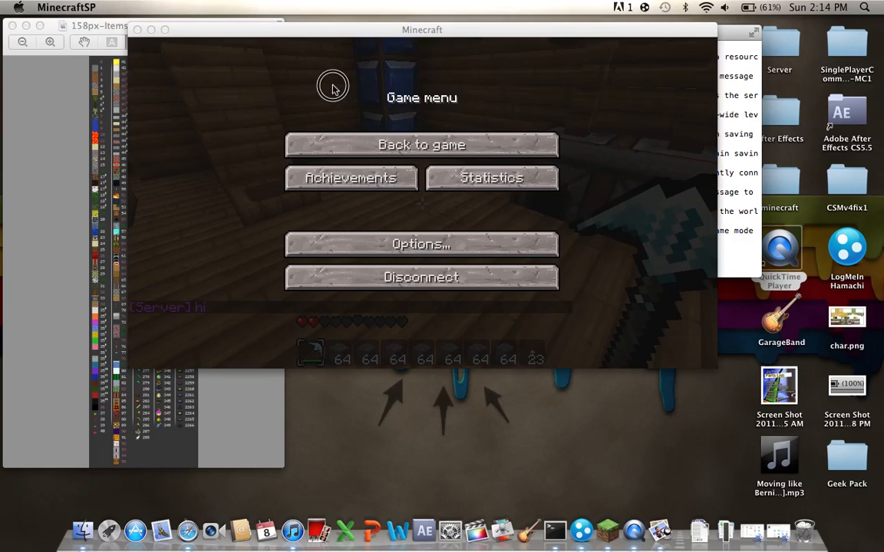
# - Resume play to see the '[CONSOLE] hi' broadcast, then pause again
pyautogui.click(420, 144)
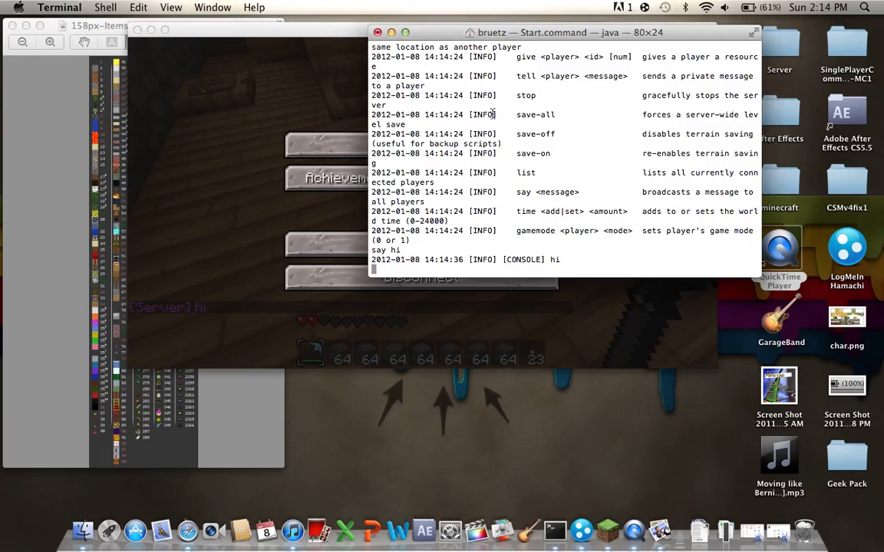
pyautogui.moveTo(576, 223)
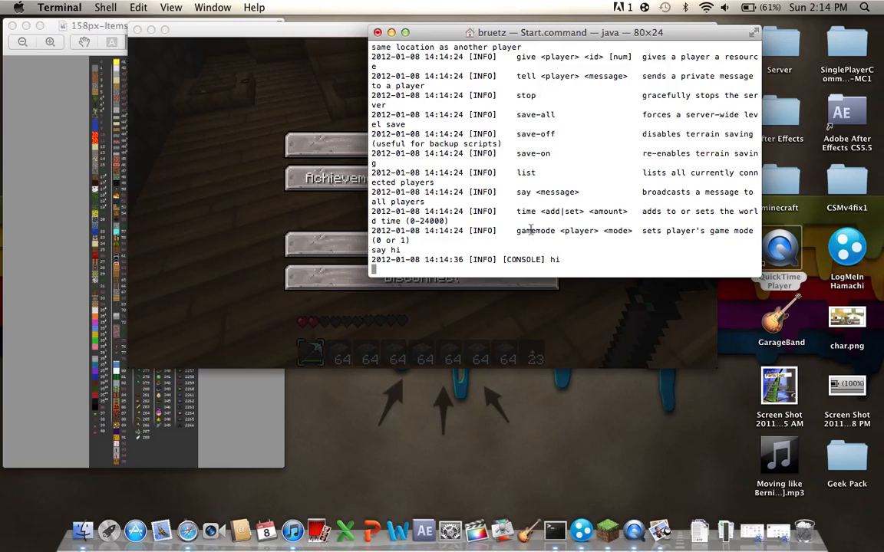
pyautogui.moveTo(463, 246)
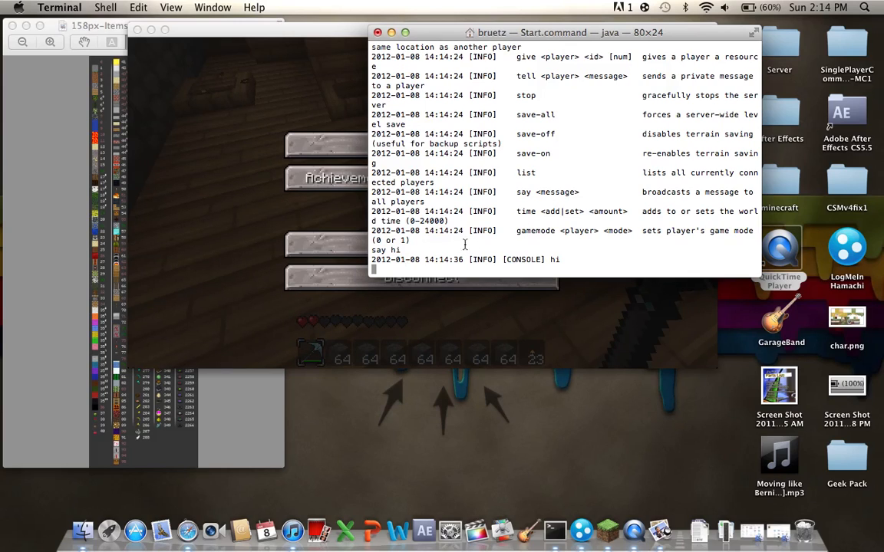
pyautogui.moveTo(580, 229)
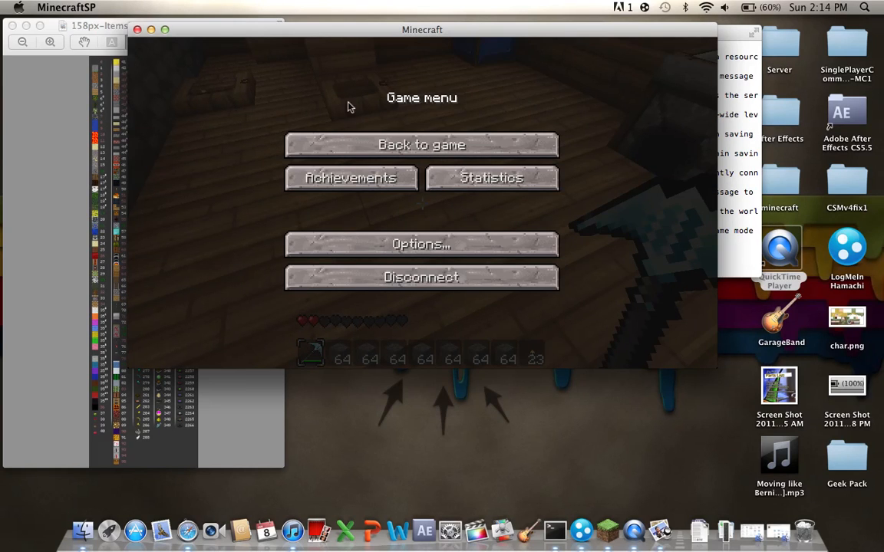
pyautogui.click(420, 144)
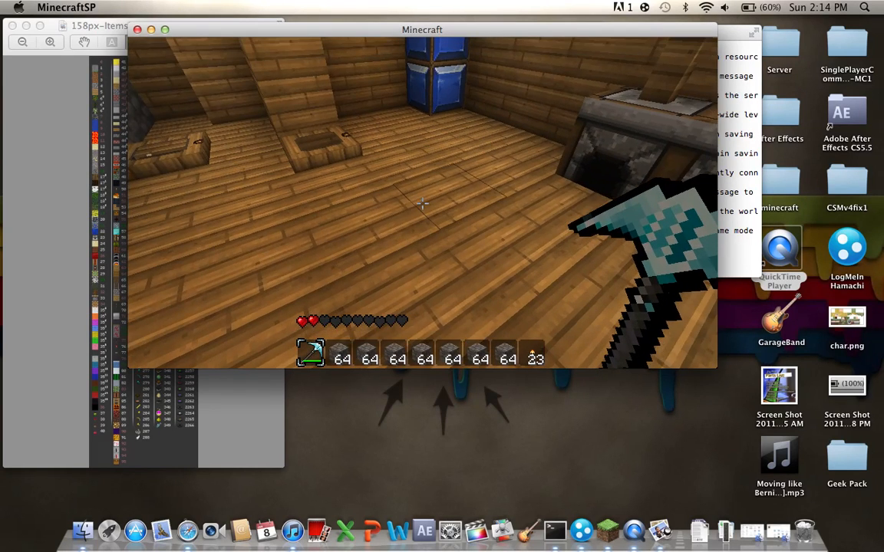
pyautogui.press('Escape')
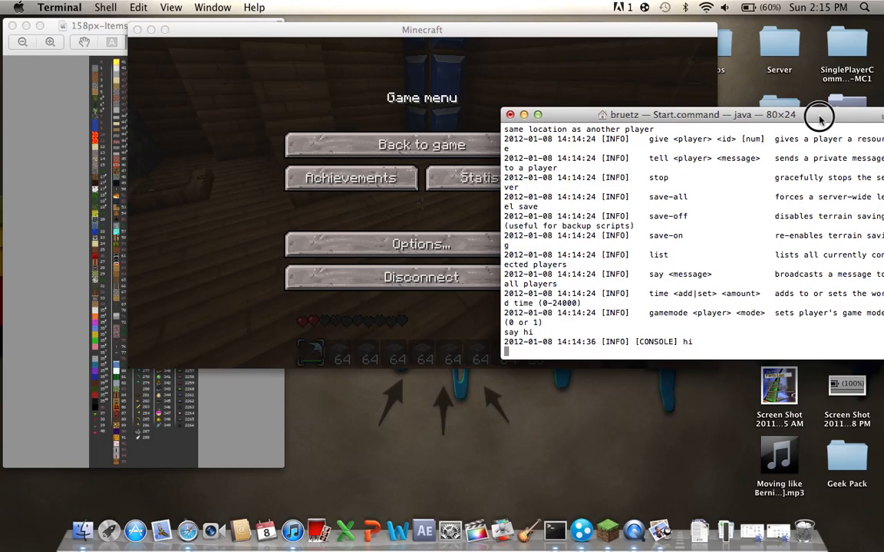
# - Enter 'gamemode superoficow 1' at the server console
pyautogui.moveTo(819, 114); pyautogui.dragTo(781, 109)
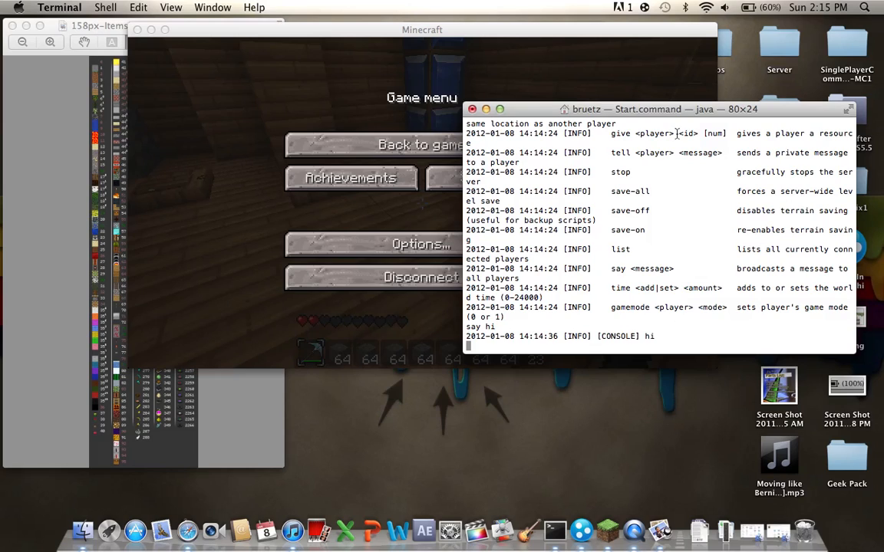
pyautogui.moveTo(608, 270)
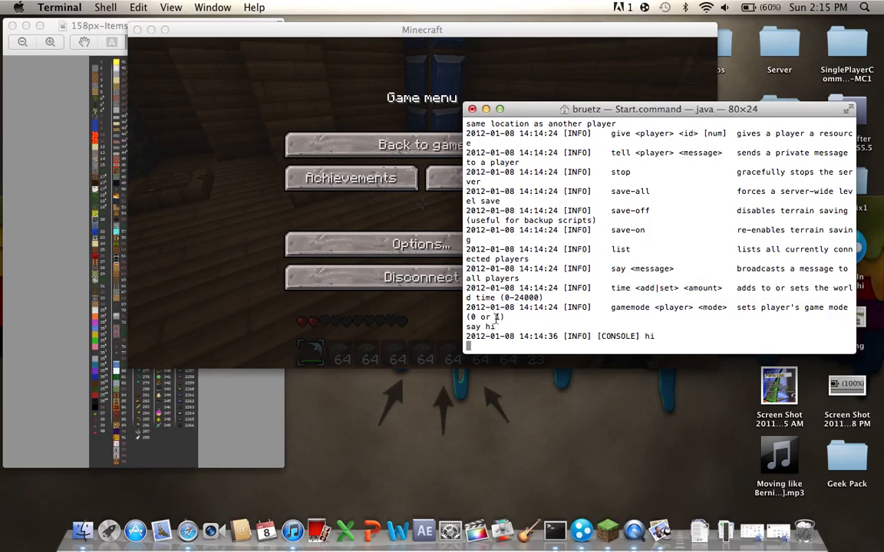
pyautogui.moveTo(457, 314)
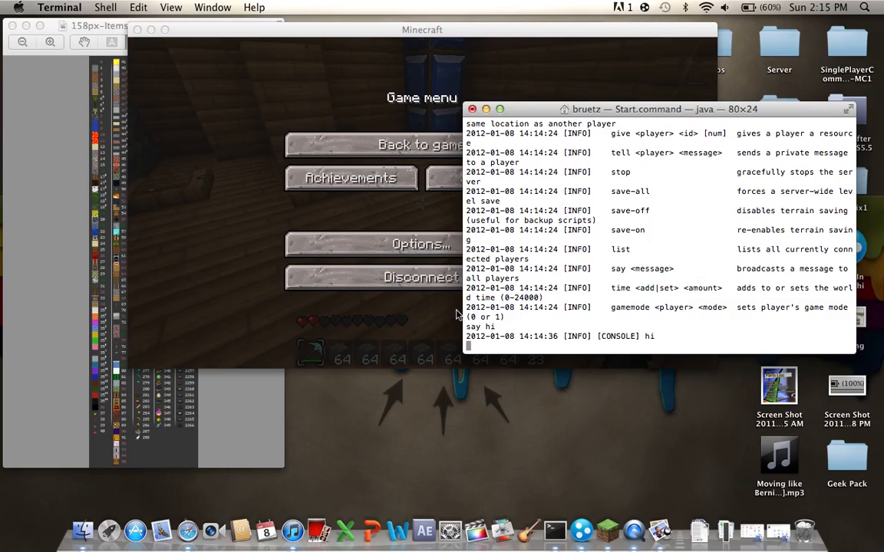
pyautogui.write('game')
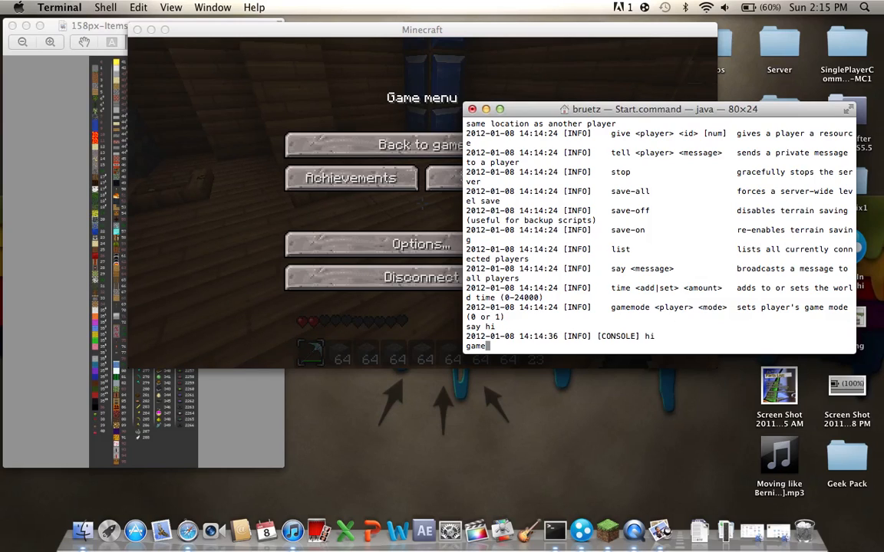
pyautogui.write('mode')
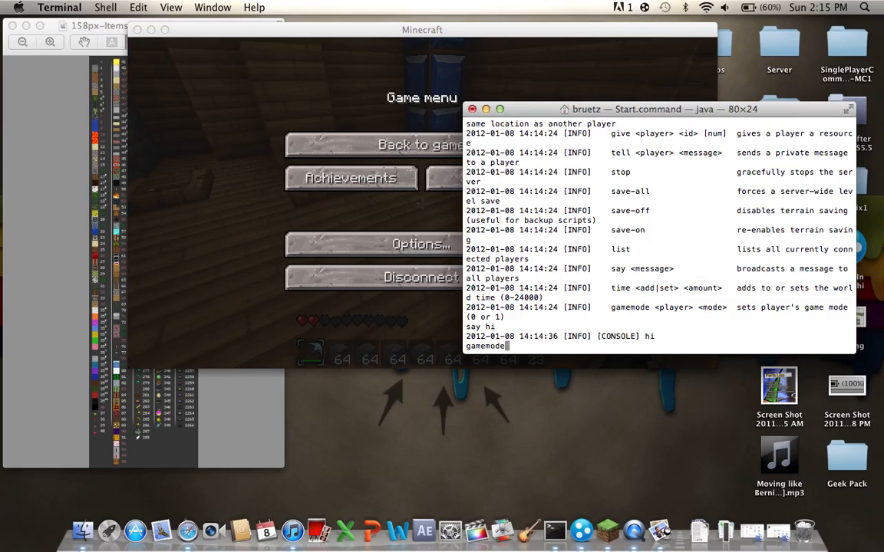
pyautogui.write('superoflcow')
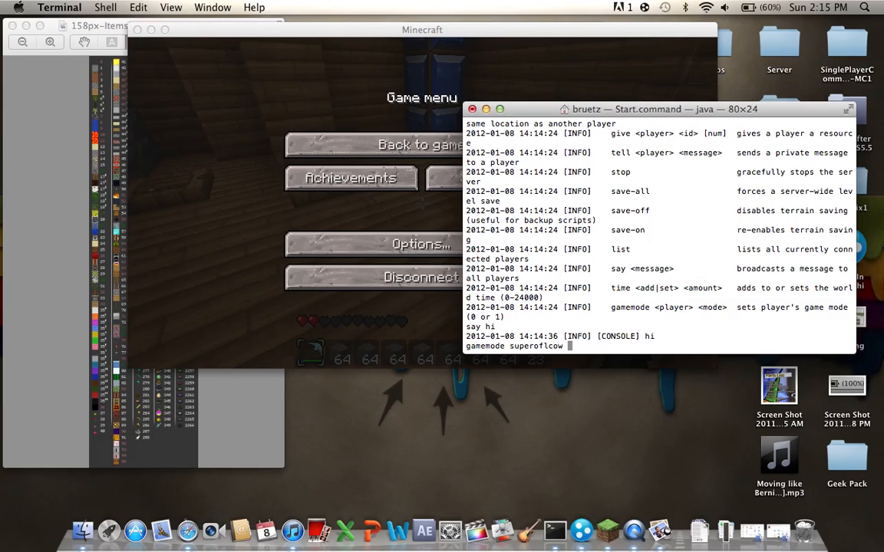
pyautogui.write('1')
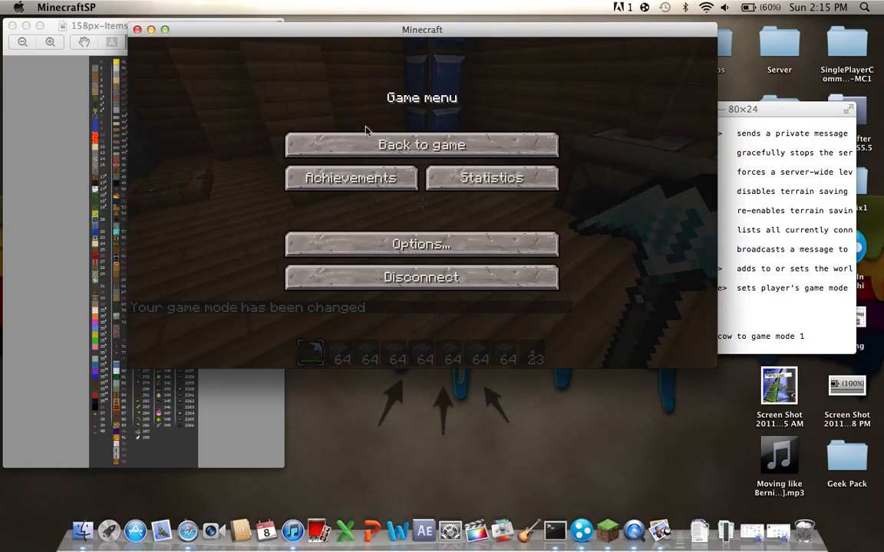
# - Resume play to see the game mode 1 notice in chat, then pause again
pyautogui.click(420, 145)
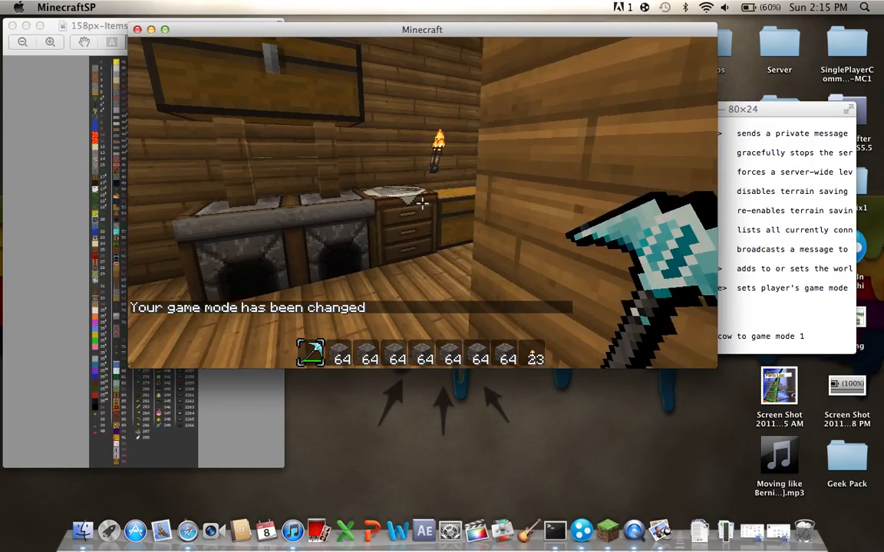
pyautogui.press('Escape')
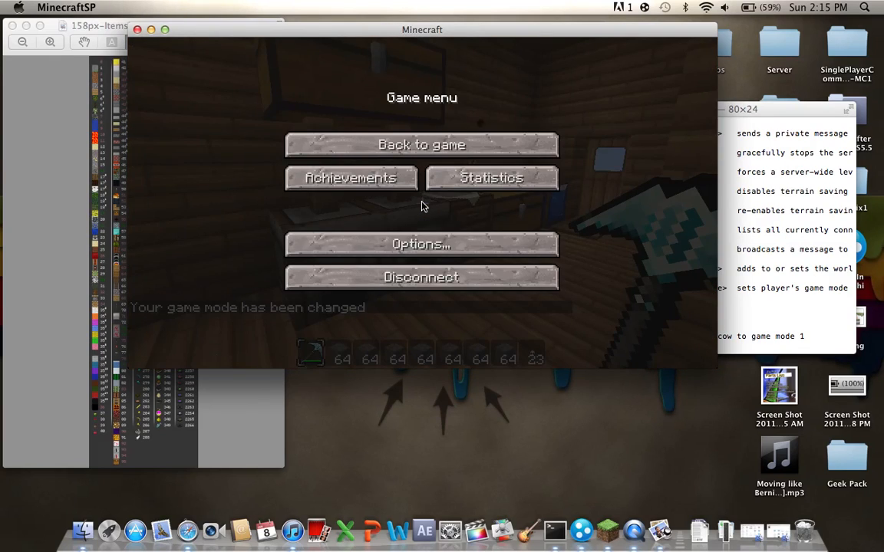
pyautogui.click(420, 144)
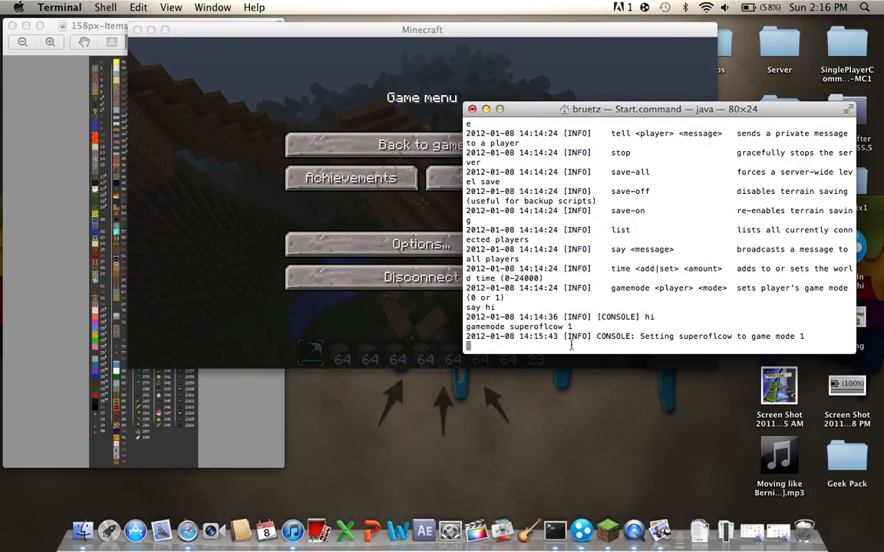
# - Enter 'gamemode superoficow 0' to return the player to survival
pyautogui.write('gamemode')
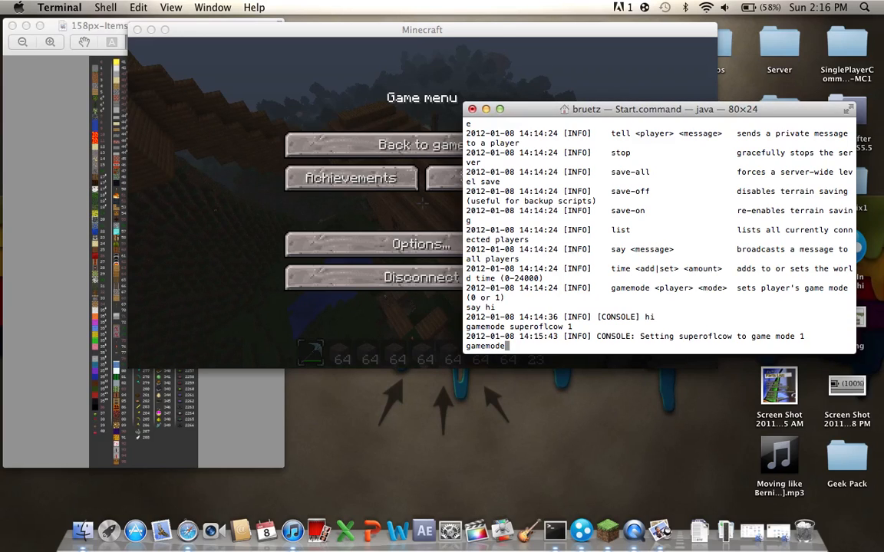
pyautogui.write('supe')
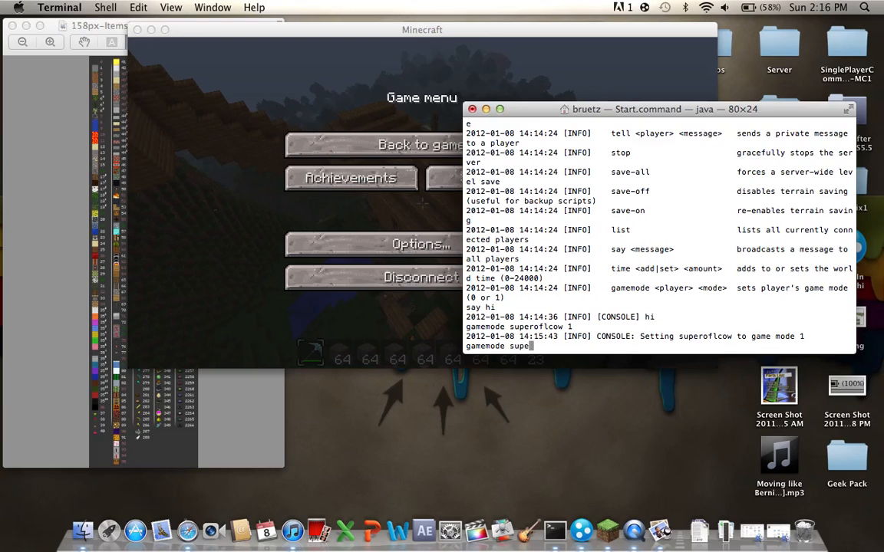
pyautogui.write('roflcow')
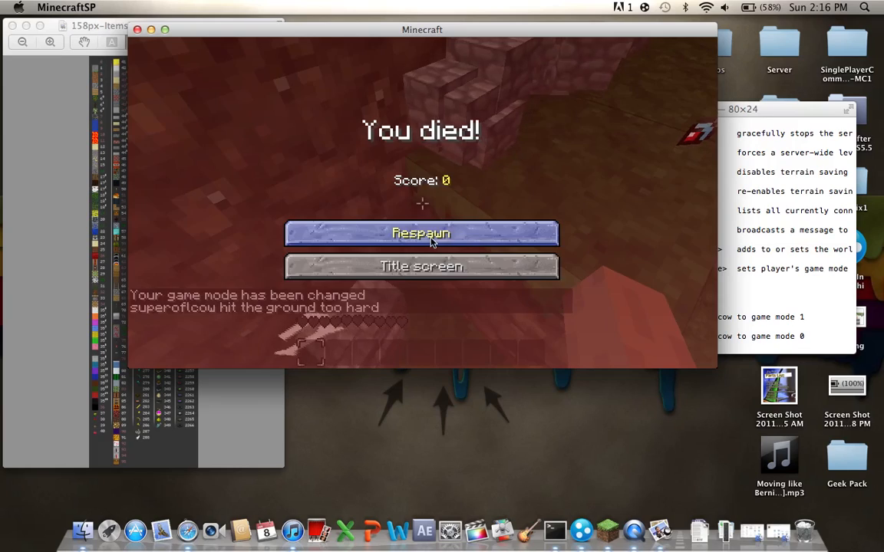
# - Respawn from the 'You died!' screen after the fall
pyautogui.click(421, 233)
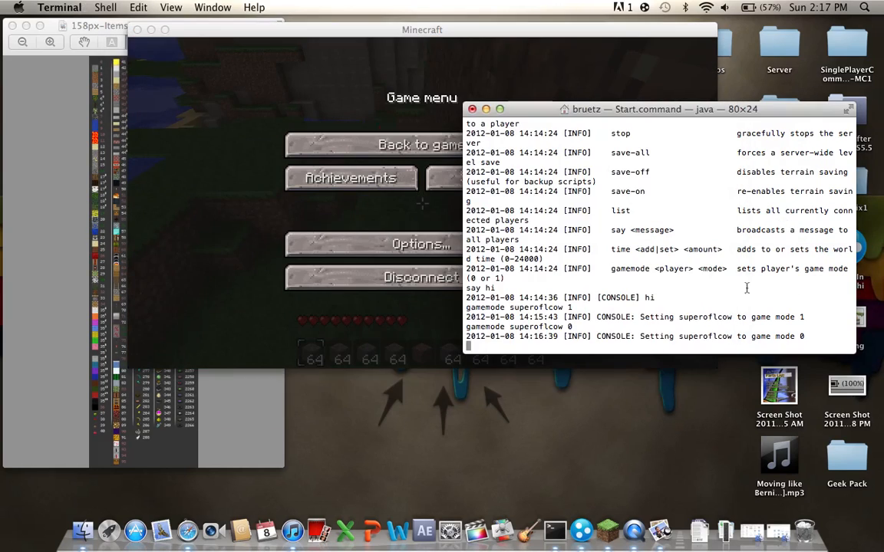
# - Run 'gamemode superoficow 1' in the server console to set creative mode again
pyautogui.write('game')
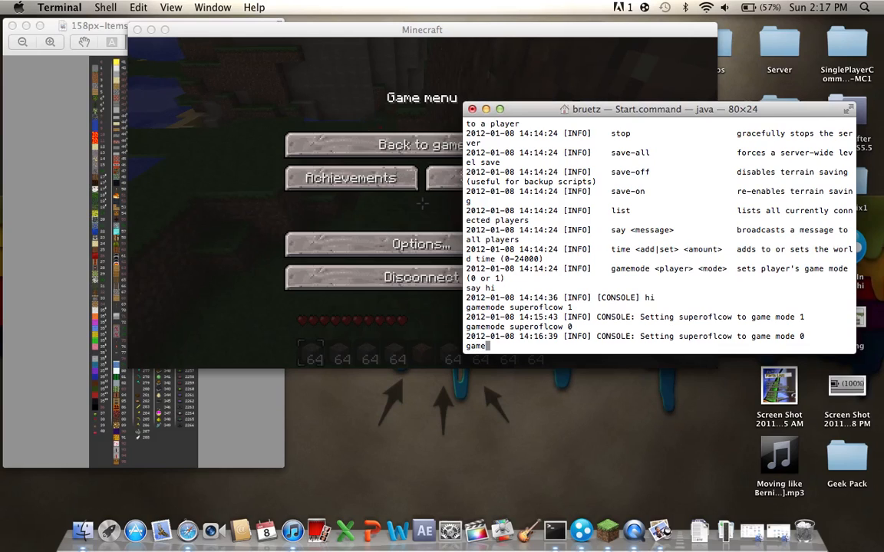
pyautogui.write('mode')
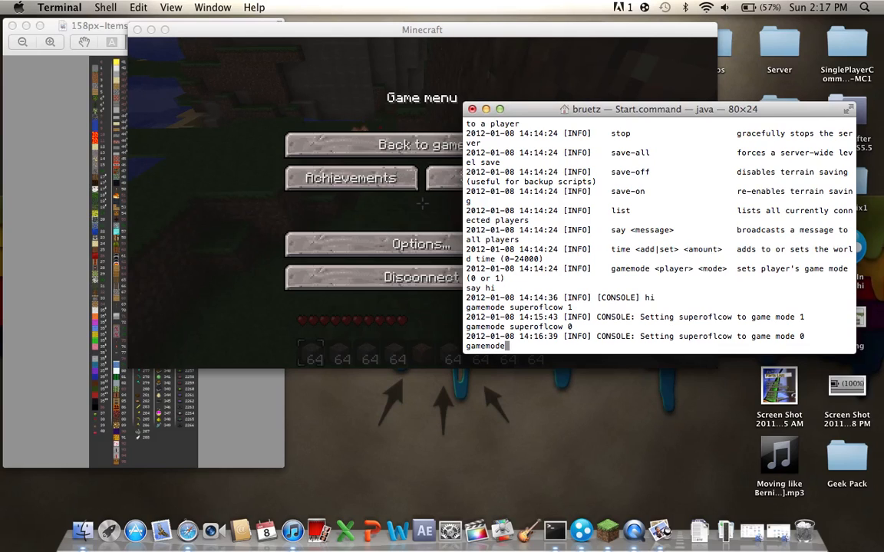
pyautogui.write('su')
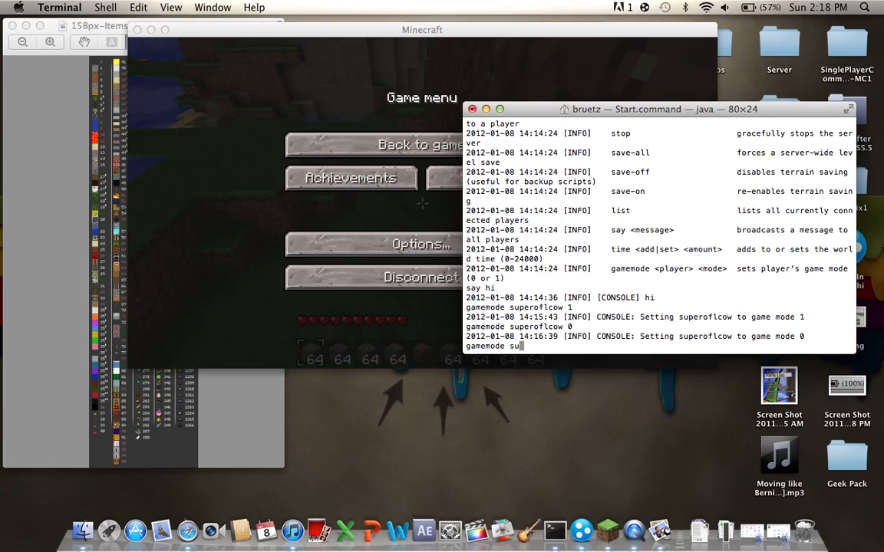
pyautogui.write('peroflcow 1')
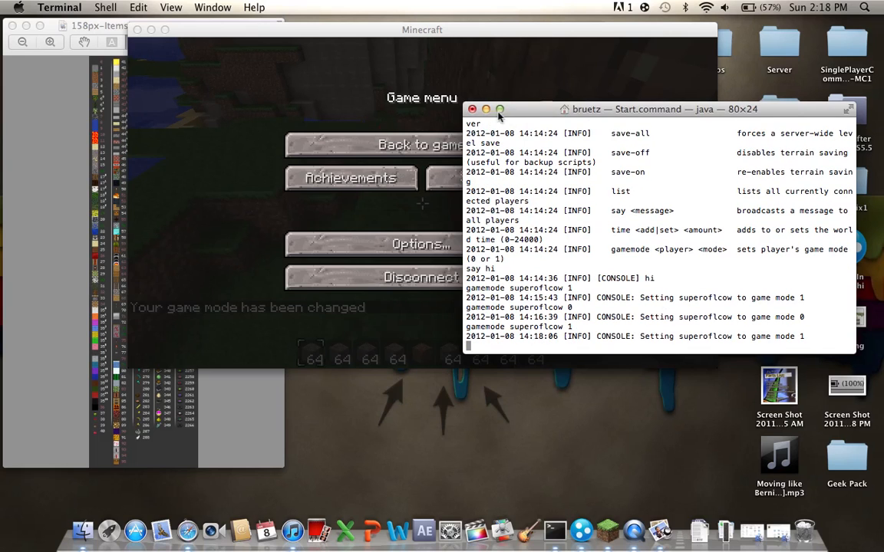
pyautogui.moveTo(577, 160)
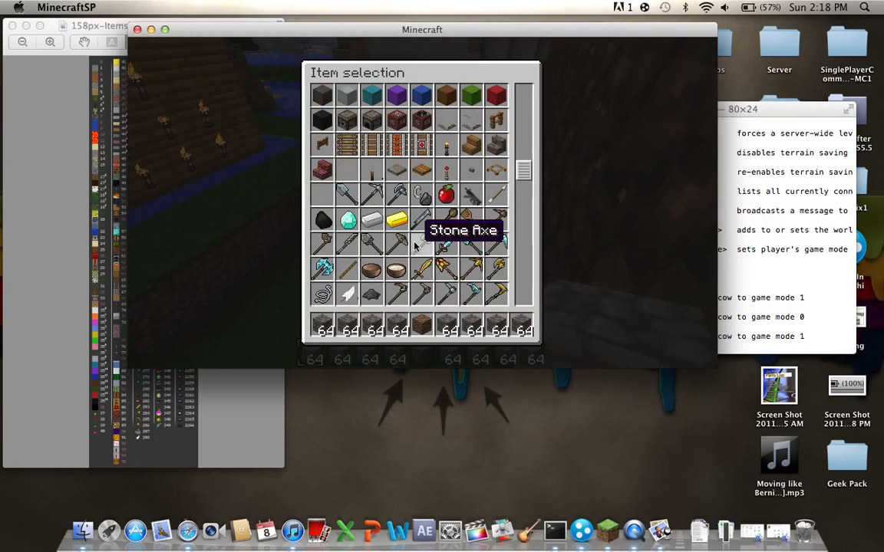
# - Browse the creative item selection inventory in Minecraft
pyautogui.scroll(-3)
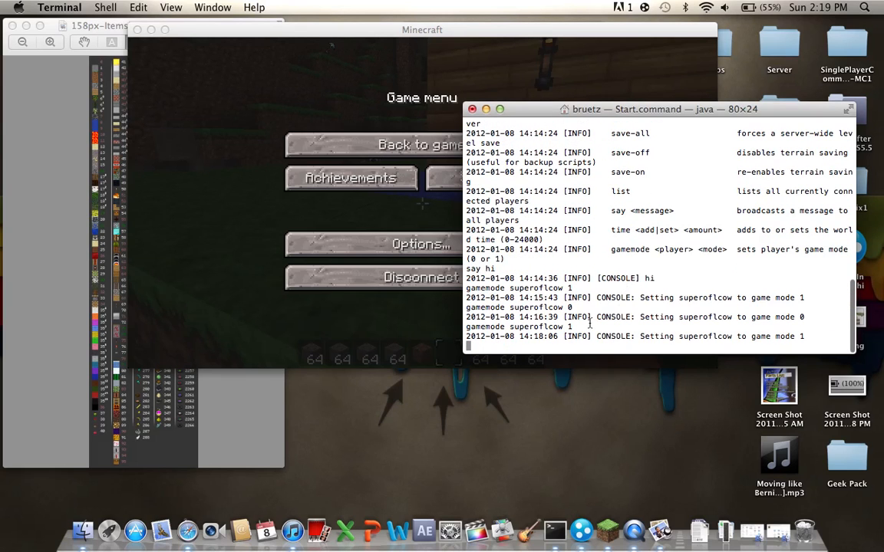
# - Run 'list' showing superoficow as the only player, then 'help' to reprint the commands
pyautogui.write('li')
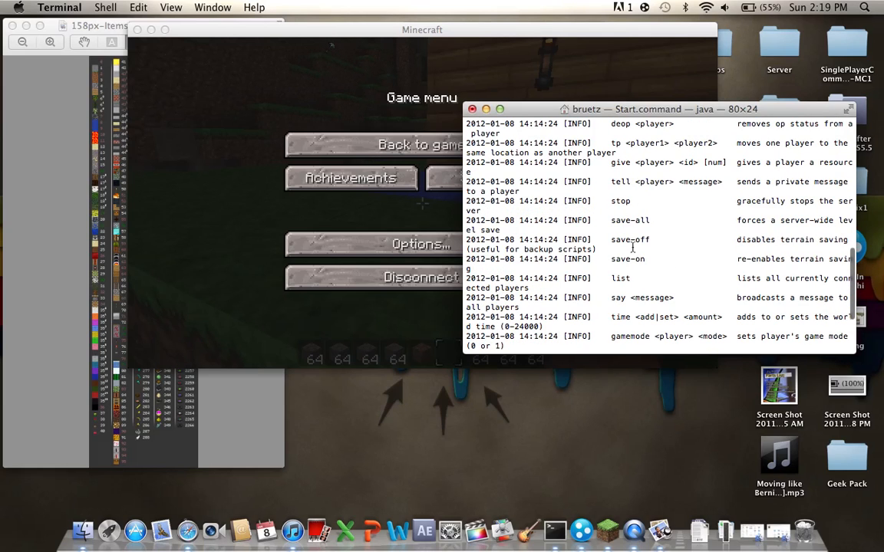
pyautogui.moveTo(615, 240)
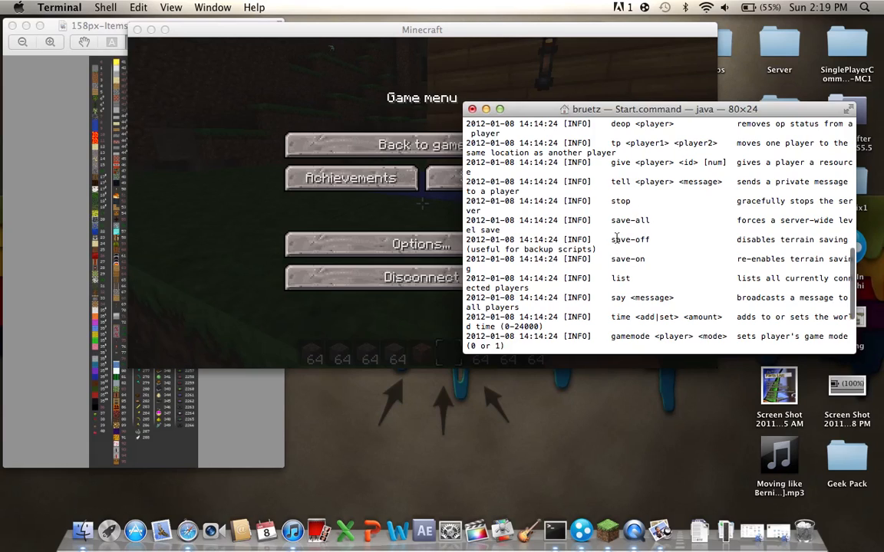
pyautogui.moveTo(610, 233)
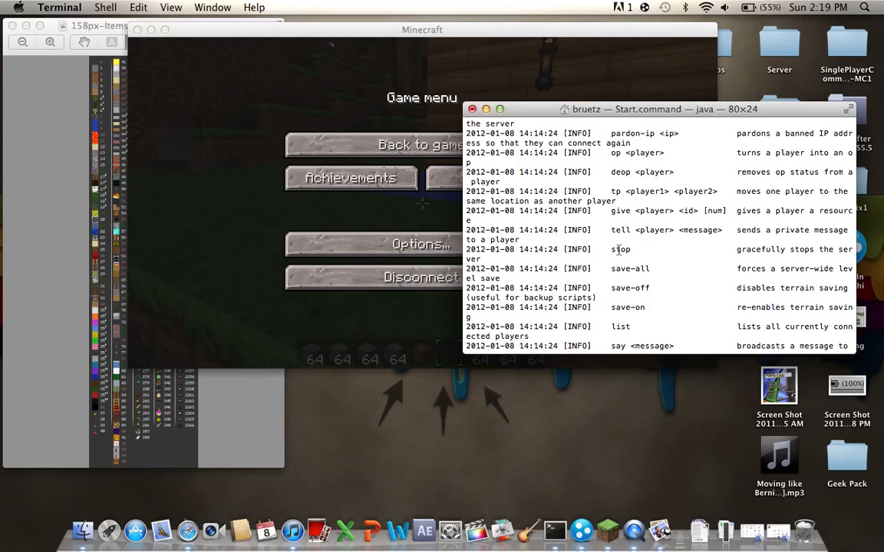
pyautogui.moveTo(643, 243)
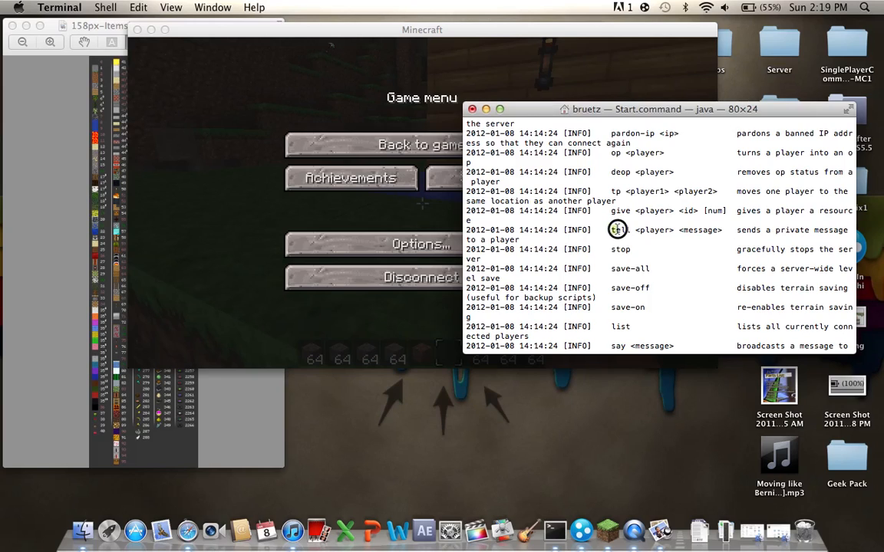
pyautogui.moveTo(617, 230); pyautogui.dragTo(721, 230)
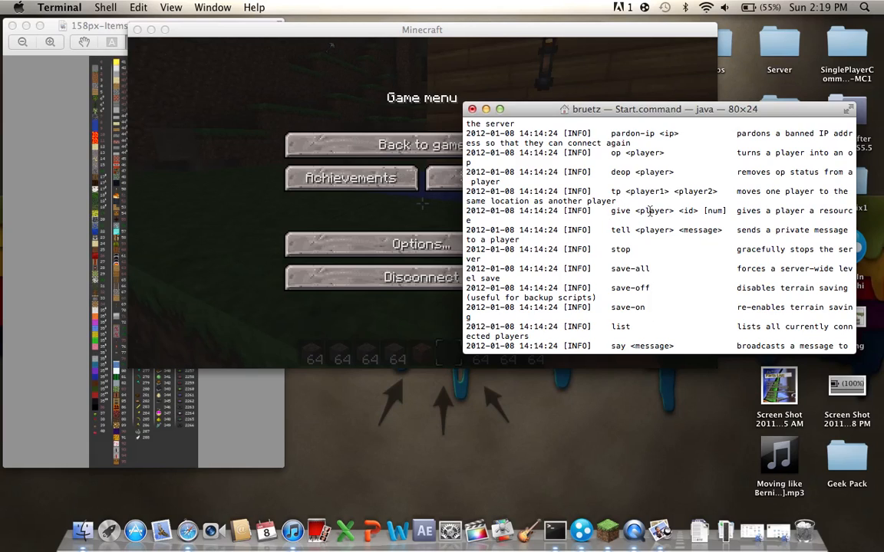
pyautogui.moveTo(698, 224)
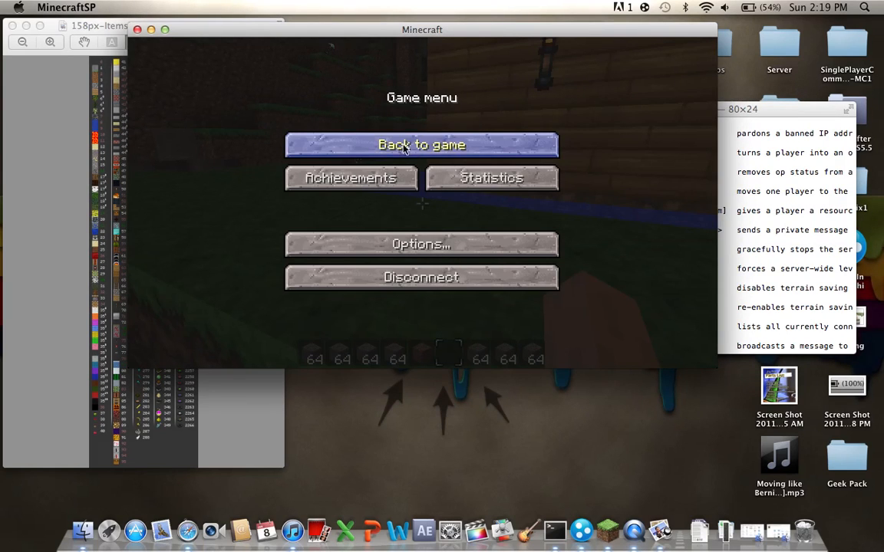
pyautogui.click(420, 144)
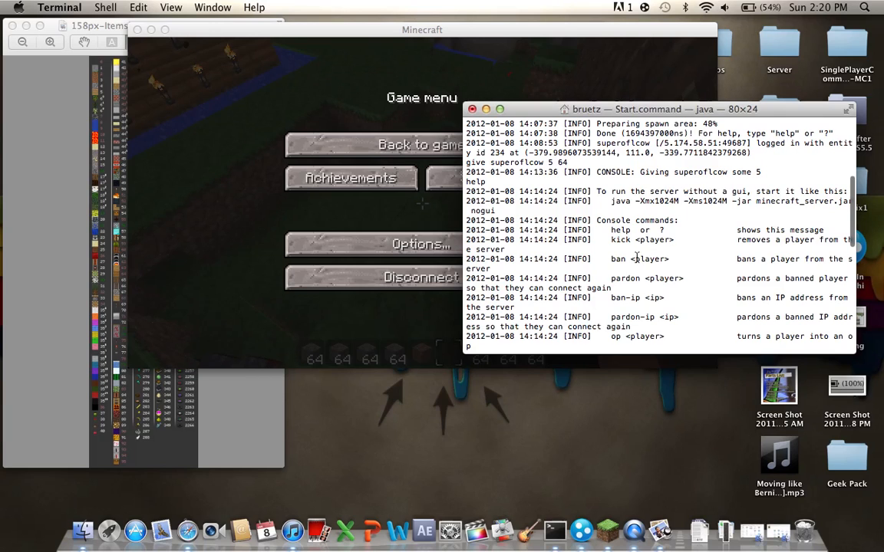
pyautogui.moveTo(557, 217)
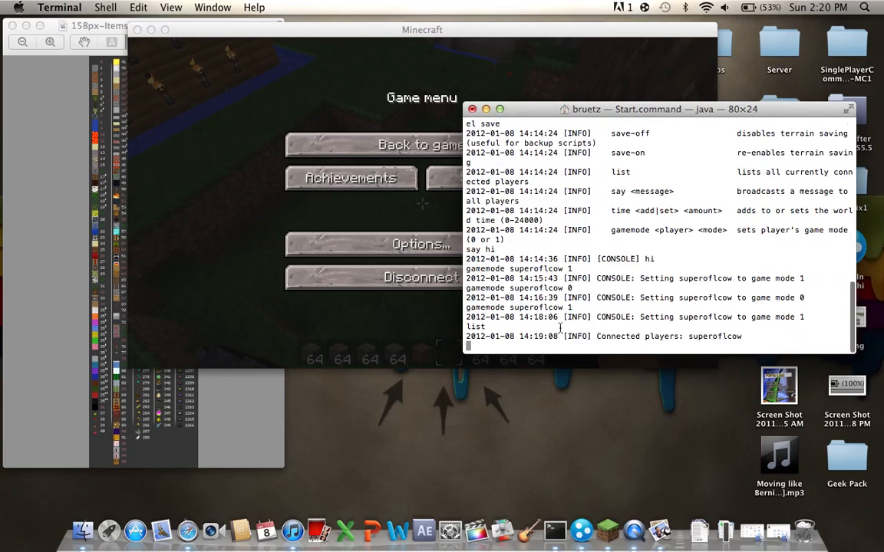
pyautogui.write('h')
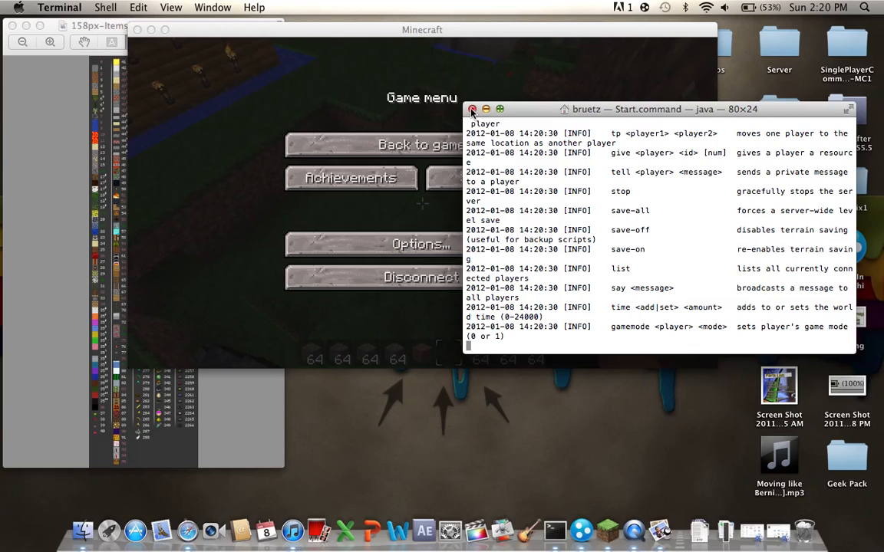
# - Close the server console, confirm terminating the server, and close the Hamachi window
pyautogui.click(472, 109)
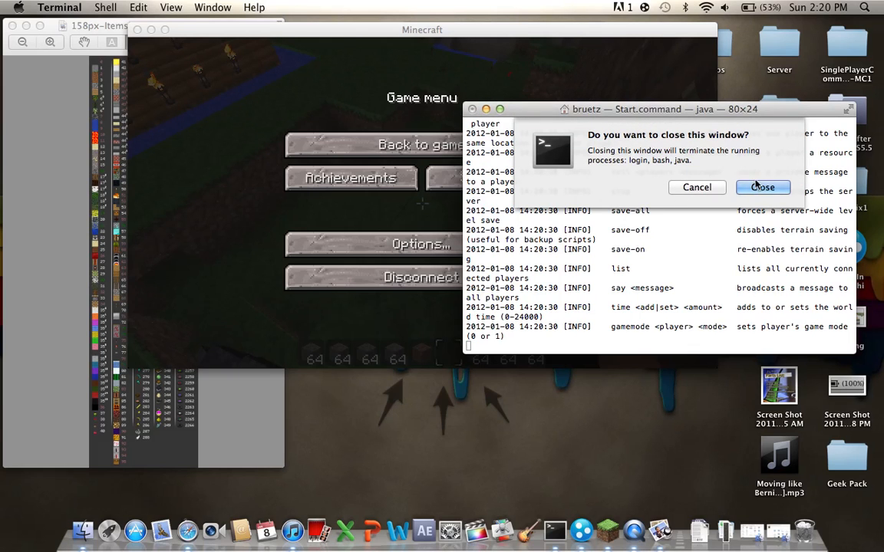
pyautogui.click(763, 187)
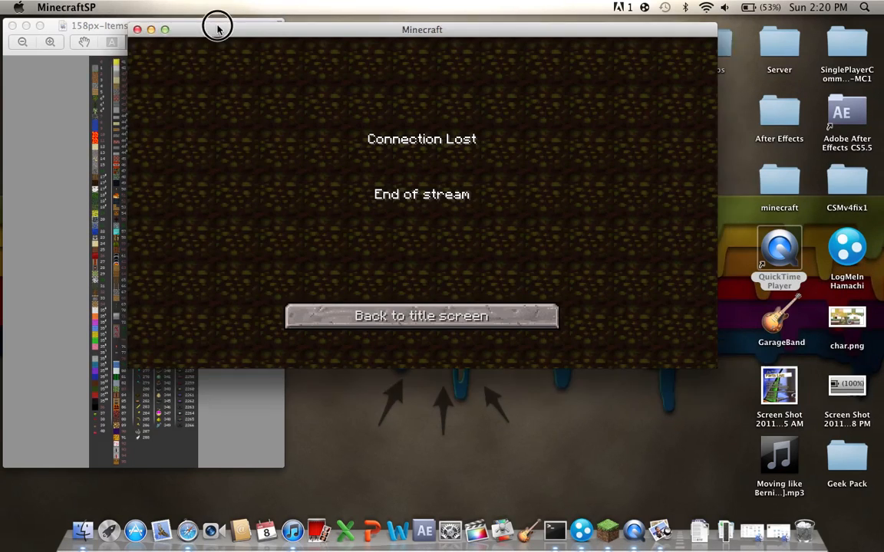
pyautogui.click(420, 316)
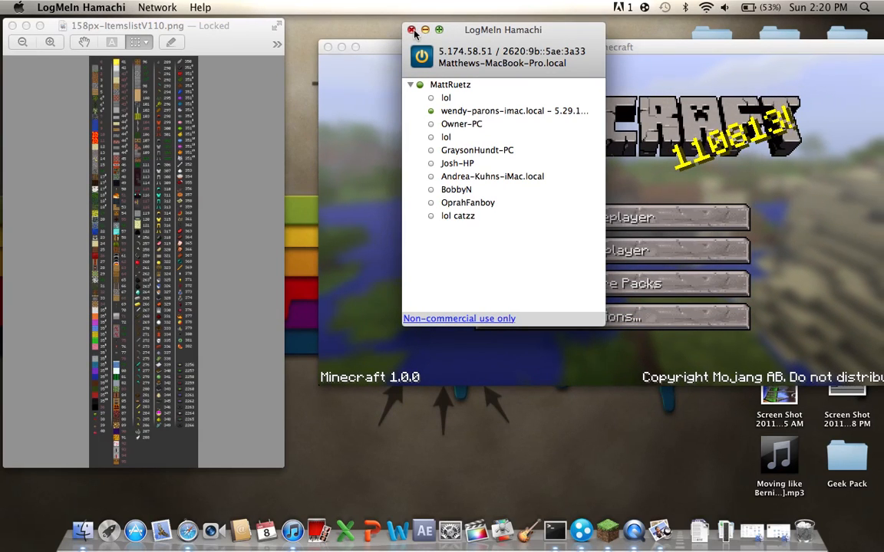
pyautogui.click(411, 31)
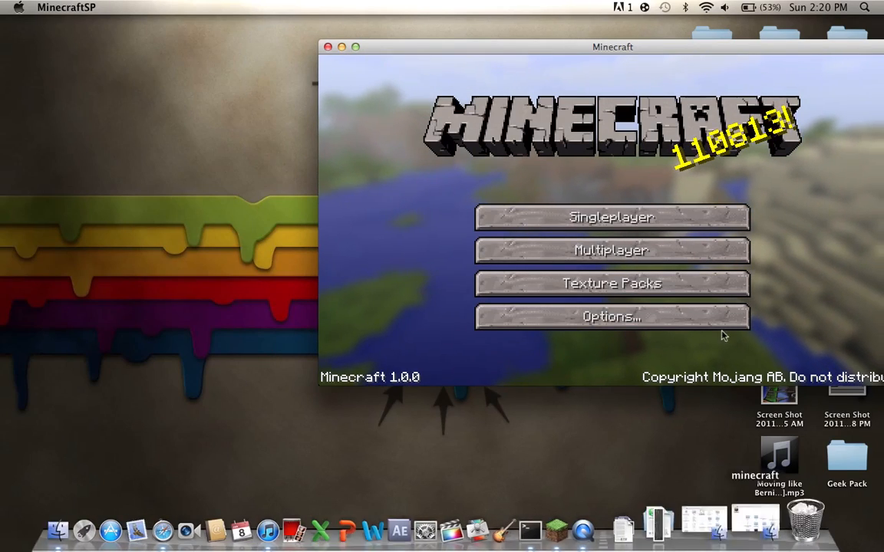
# - Reposition the game window and show the multiplayer list reporting All Survival Baby!!! unreachable
pyautogui.moveTo(612, 46); pyautogui.dragTo(433, 41)
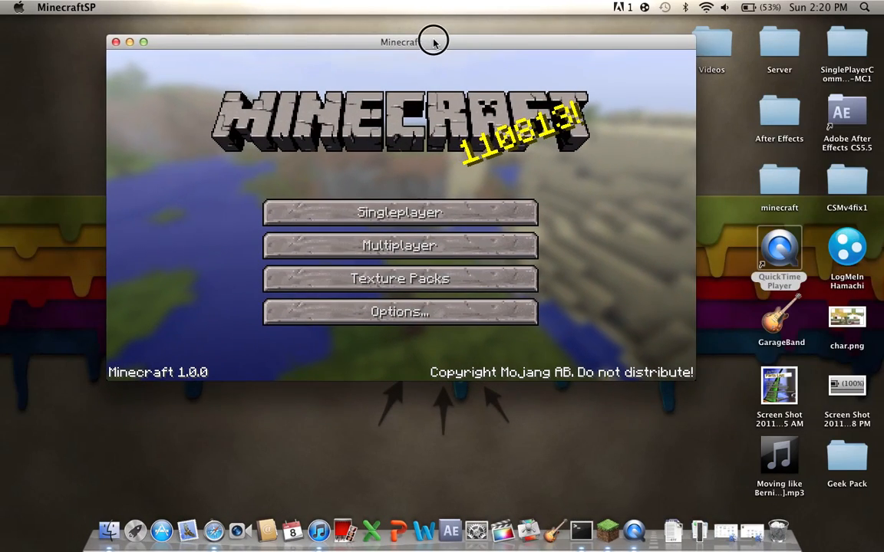
pyautogui.moveTo(433, 41); pyautogui.dragTo(396, 106)
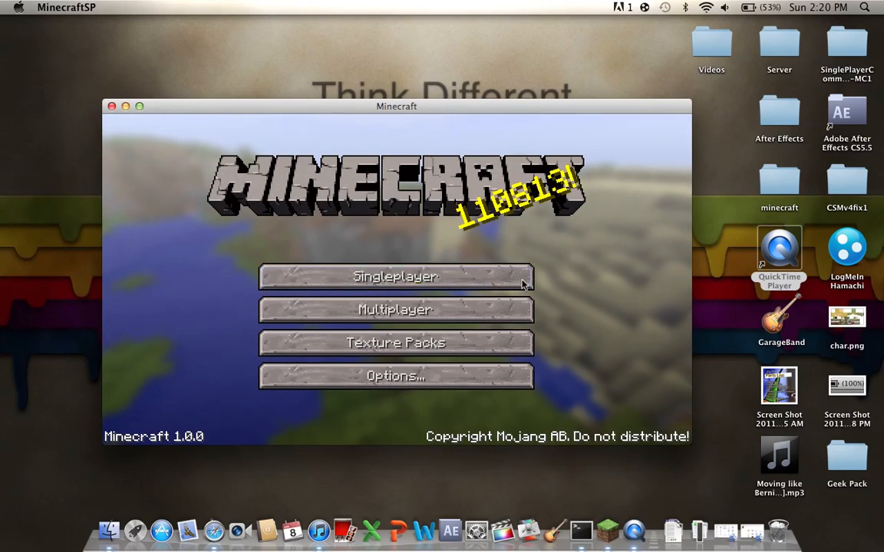
pyautogui.click(396, 310)
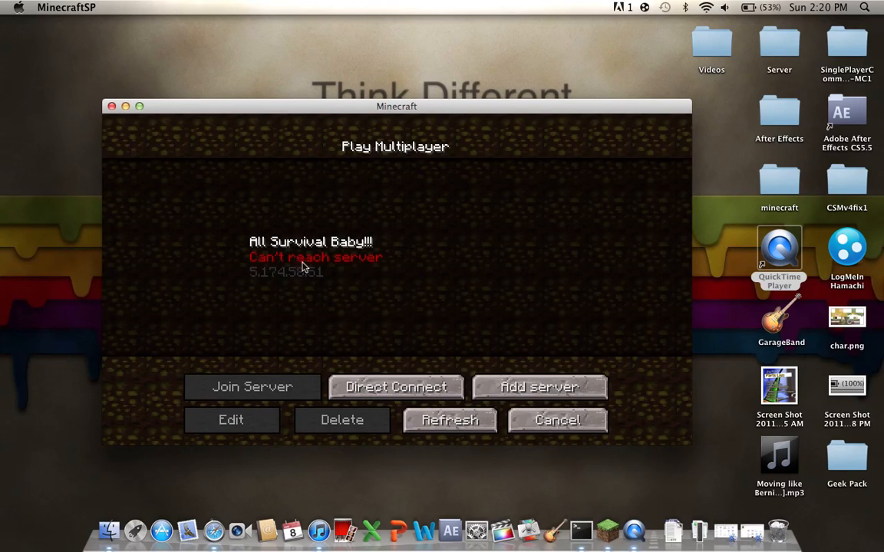
pyautogui.moveTo(783, 203)
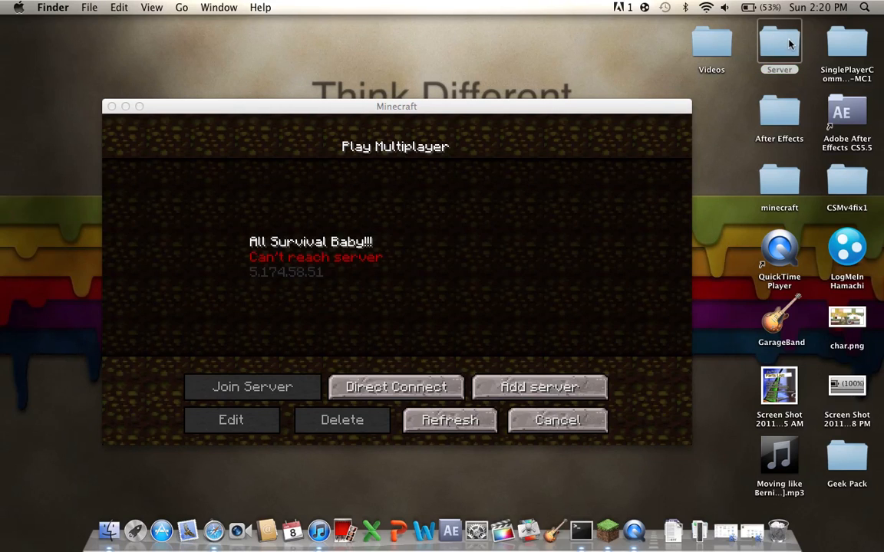
# - Launch Start.command from the Server folder to run a fresh server in Terminal
pyautogui.doubleClick(780, 43)
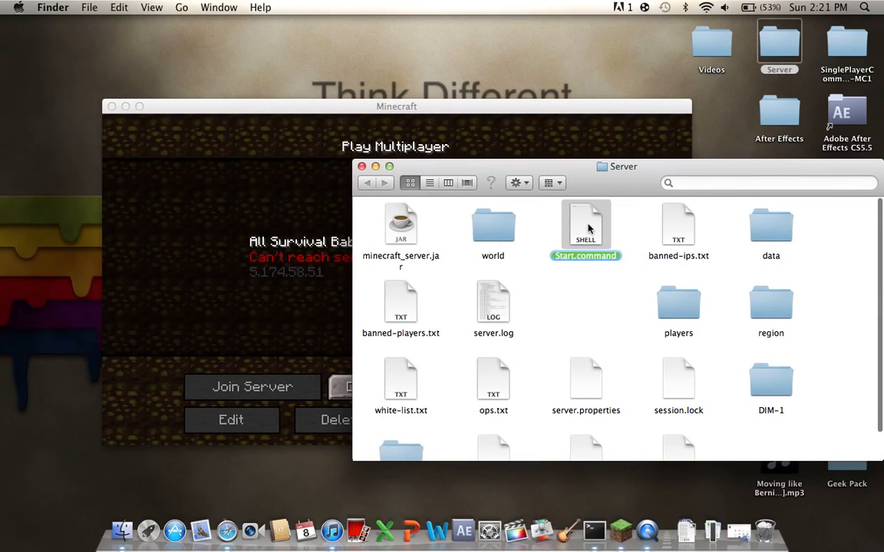
pyautogui.doubleClick(586, 224)
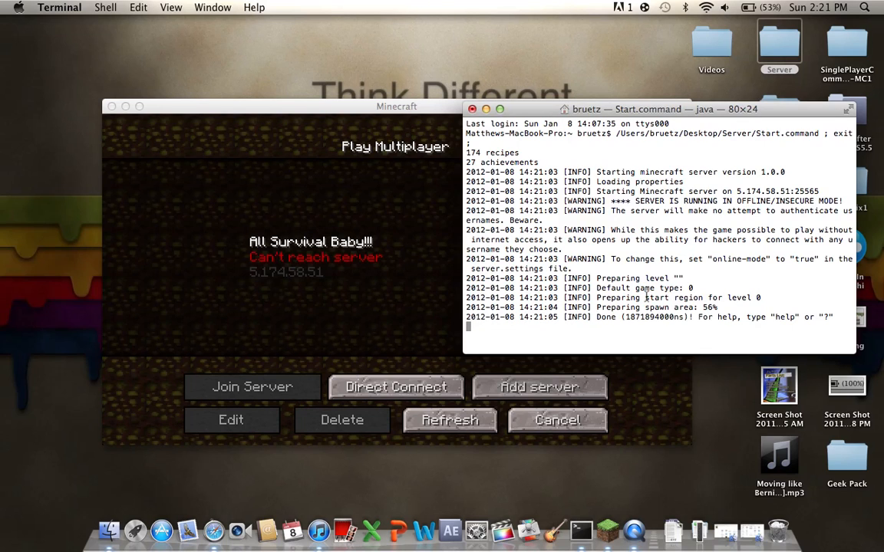
pyautogui.click(396, 106)
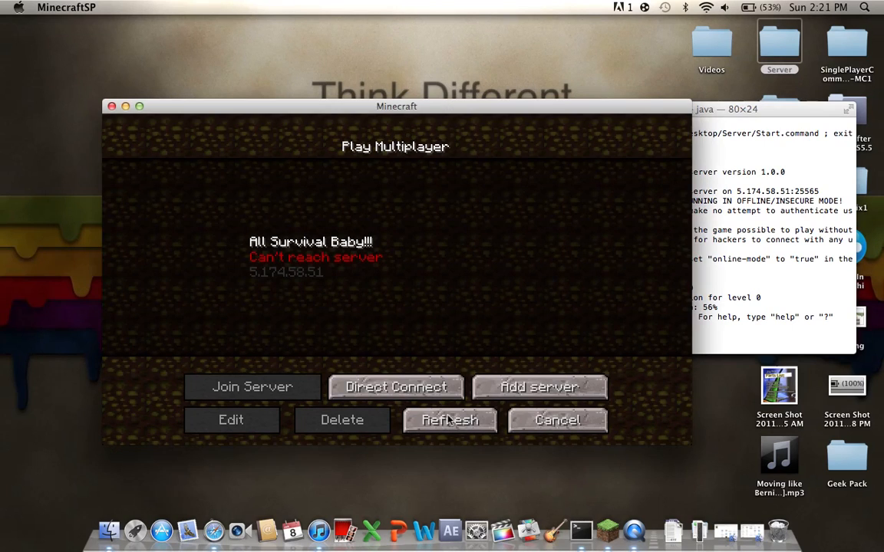
pyautogui.click(449, 420)
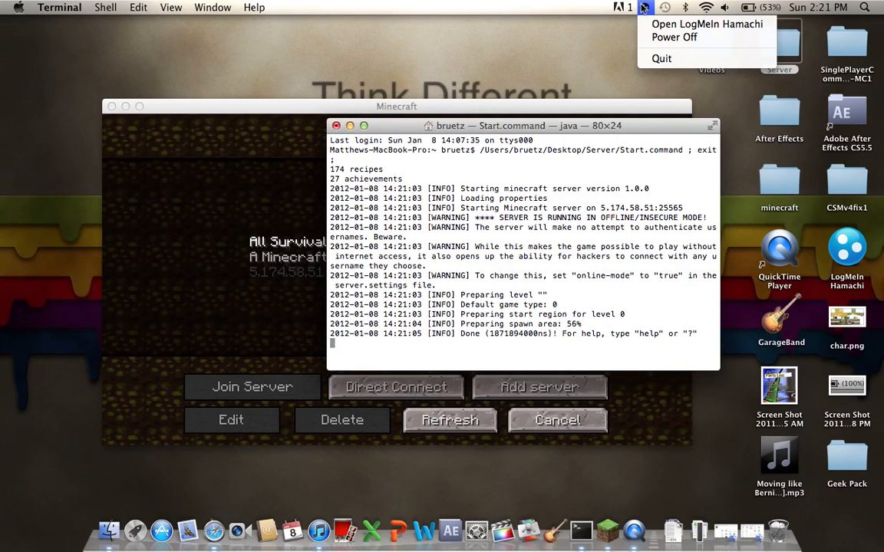
# - Dismiss the Hamachi menu and view All Survival Baby!!! reachable at 0/20 players
pyautogui.click(779, 46)
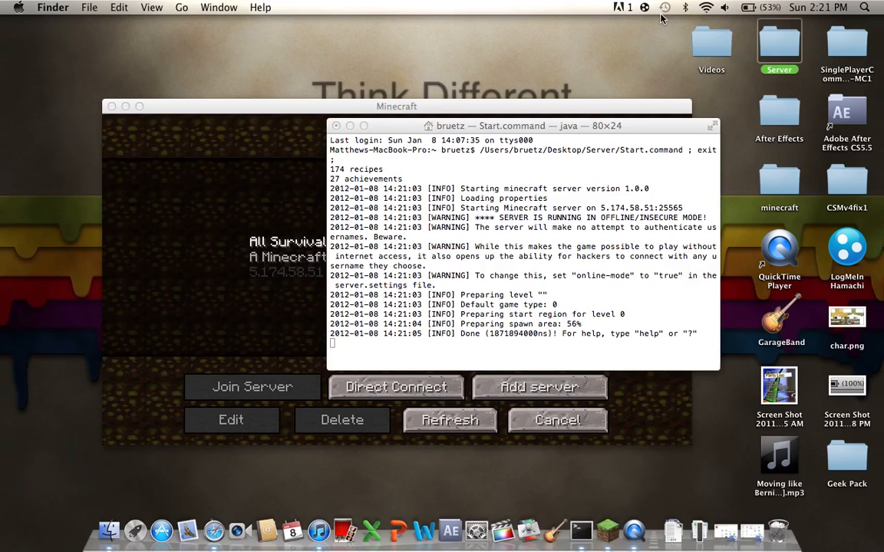
pyautogui.moveTo(643, 9)
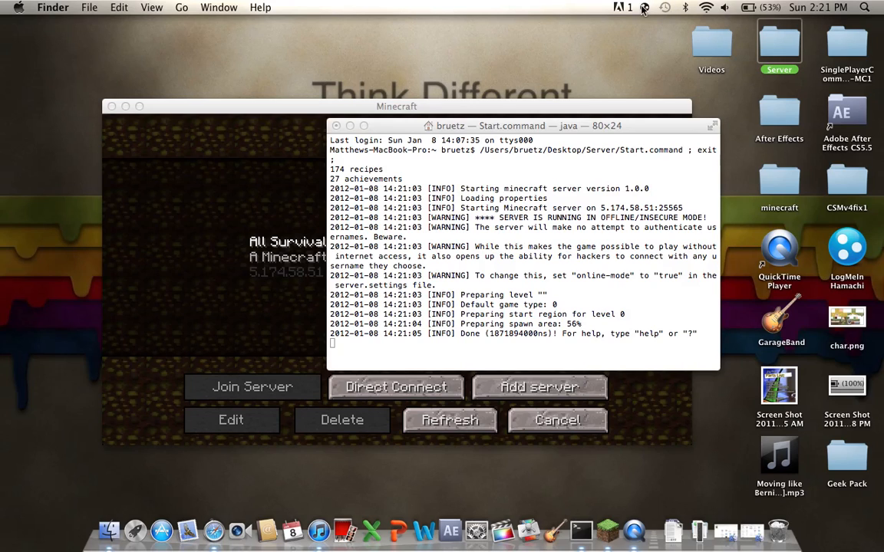
pyautogui.moveTo(656, 42)
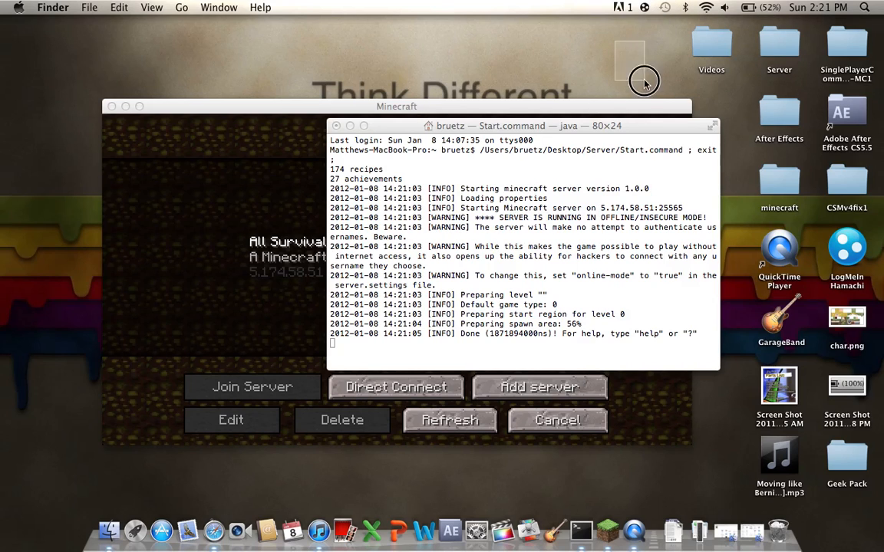
pyautogui.click(645, 6)
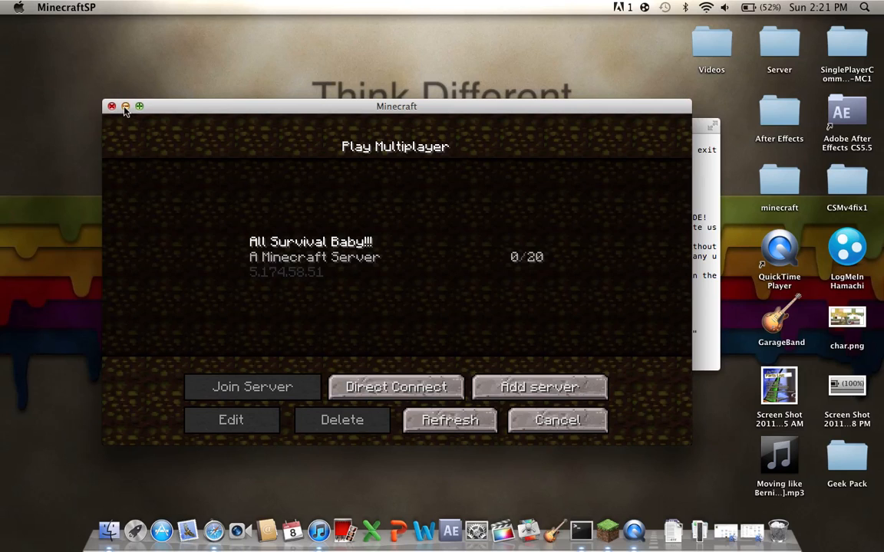
pyautogui.moveTo(159, 502)
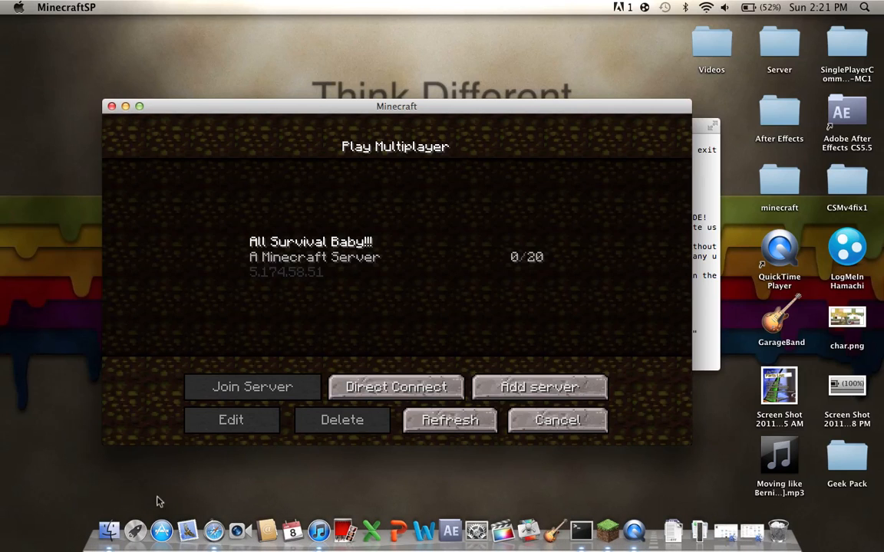
pyautogui.moveTo(175, 460)
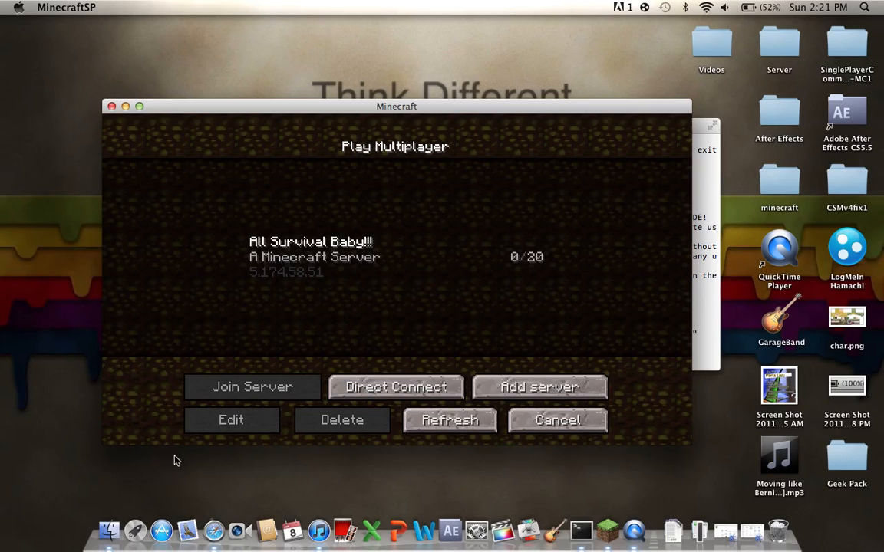
pyautogui.moveTo(182, 464)
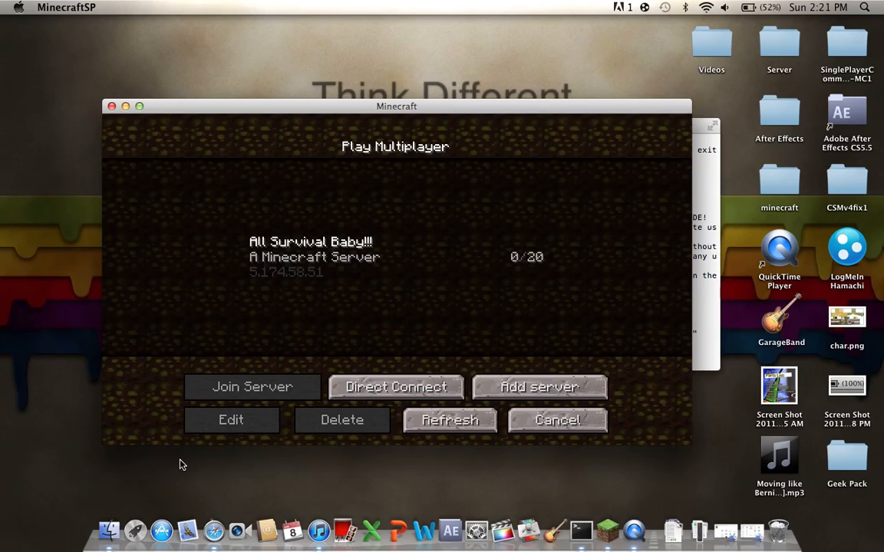